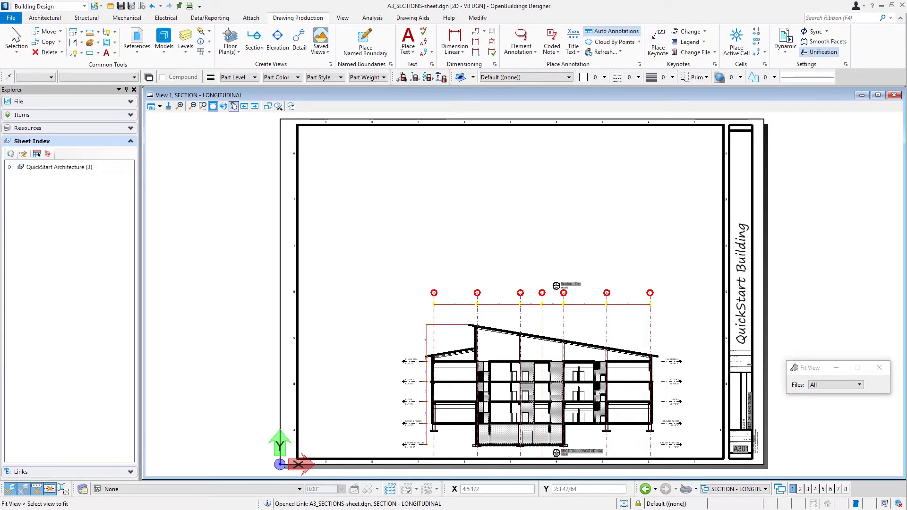
pyautogui.moveTo(448, 433)
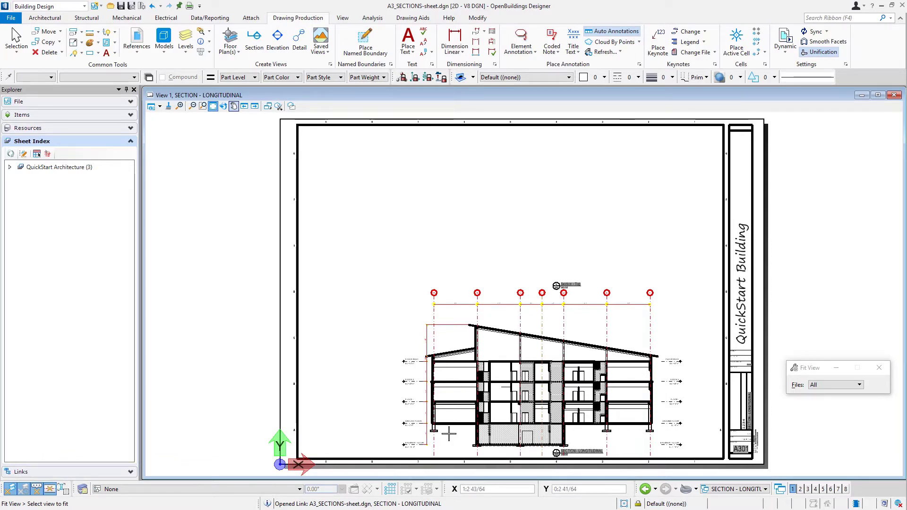
pyautogui.moveTo(449, 441)
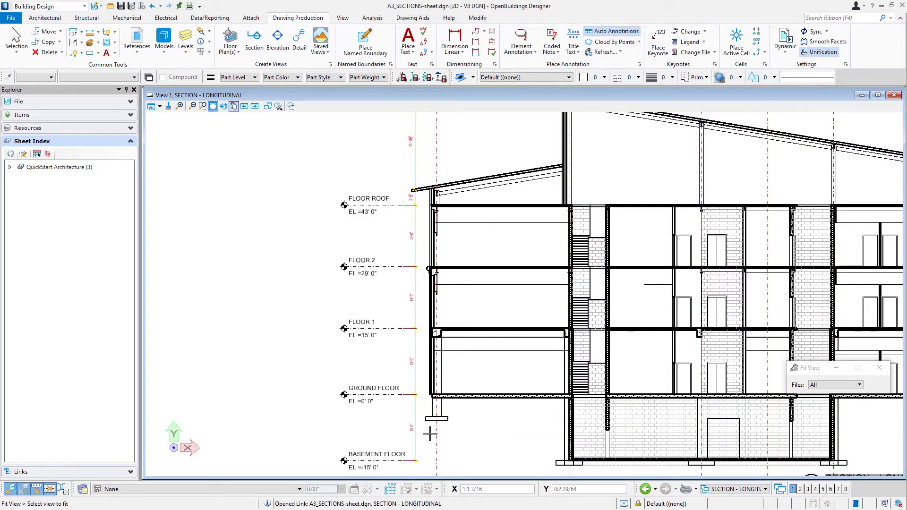
# Window-zoom onto the longitudinal section's left exterior wall and its floor level markers
pyautogui.click(278, 40)
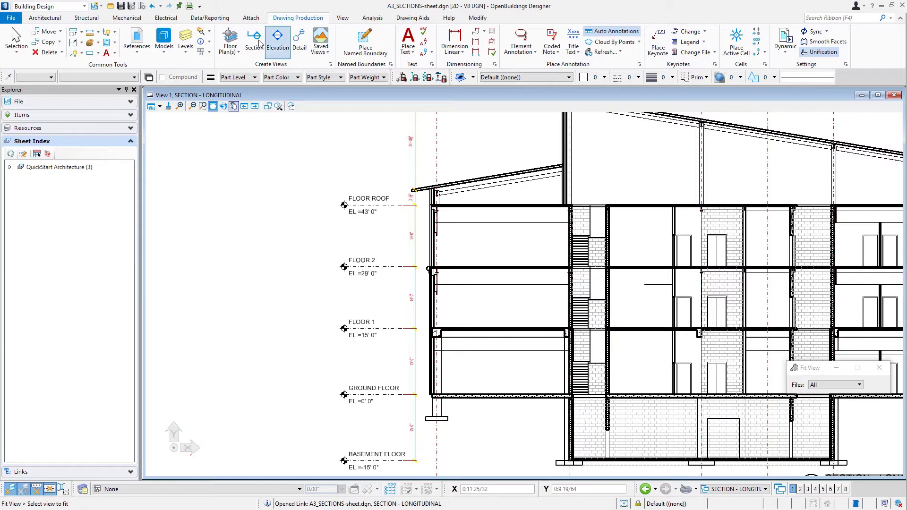
pyautogui.moveTo(75, 52)
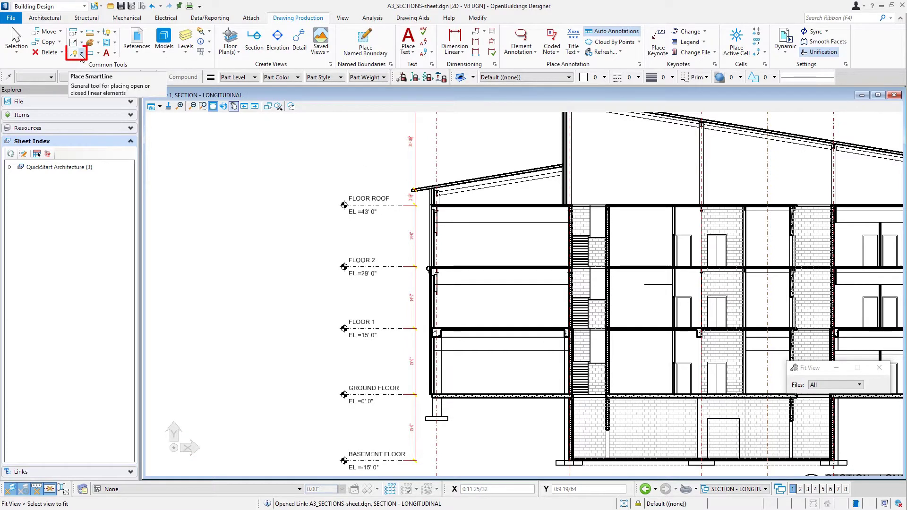
# Start Place SmartLine with Rounded vertices and a 0:0 1/2 radius
pyautogui.click(76, 52)
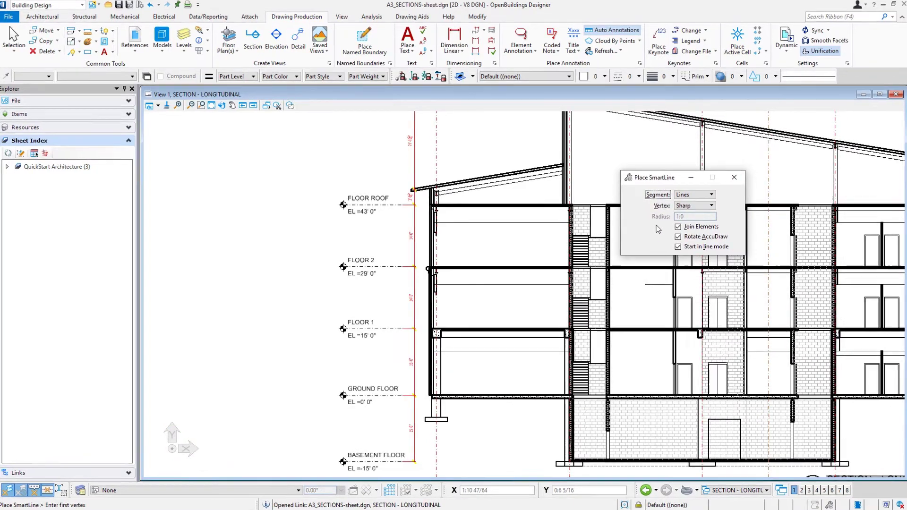
pyautogui.click(711, 206)
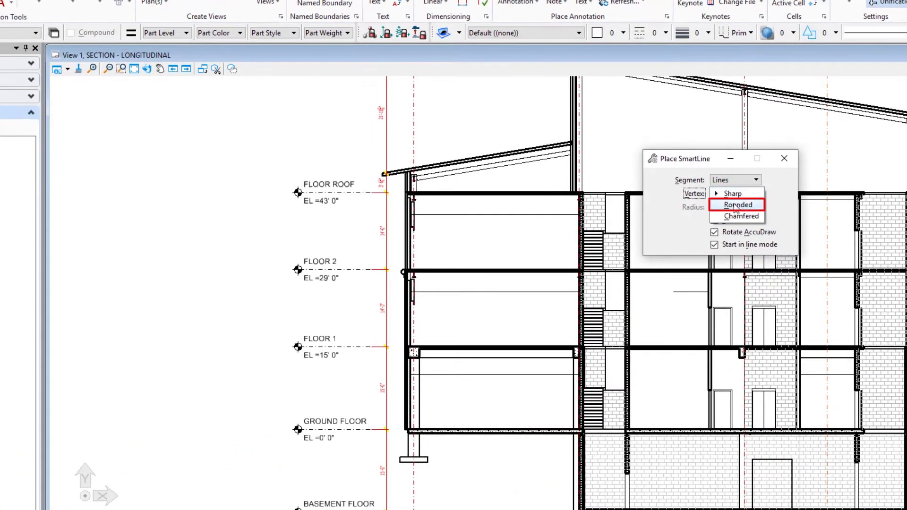
pyautogui.click(738, 205)
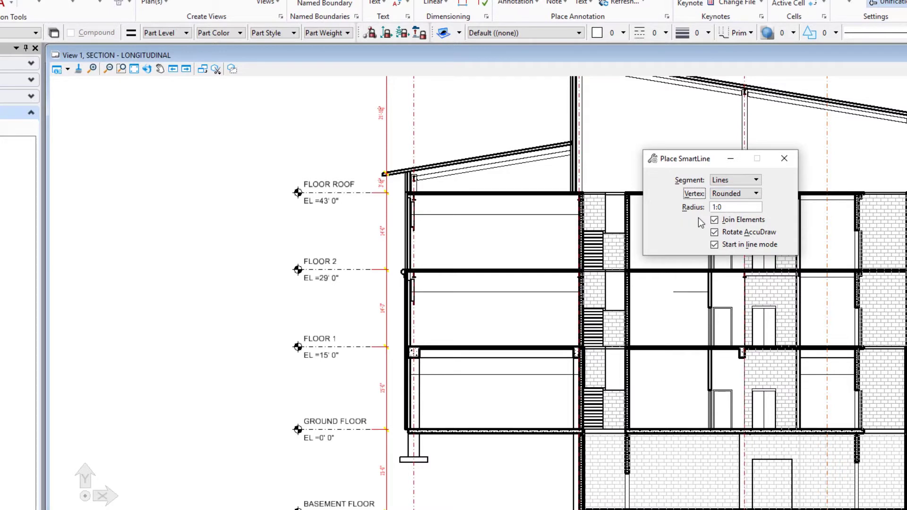
pyautogui.moveTo(741, 210)
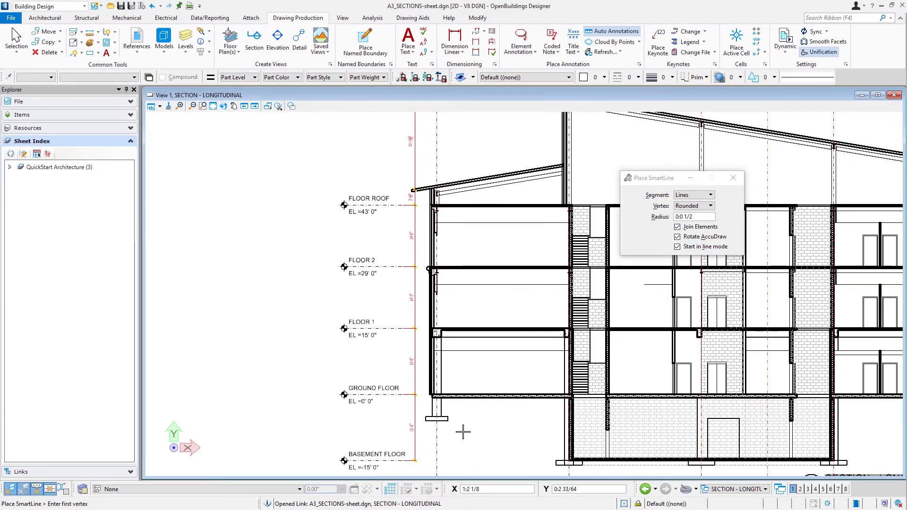
pyautogui.moveTo(455, 433)
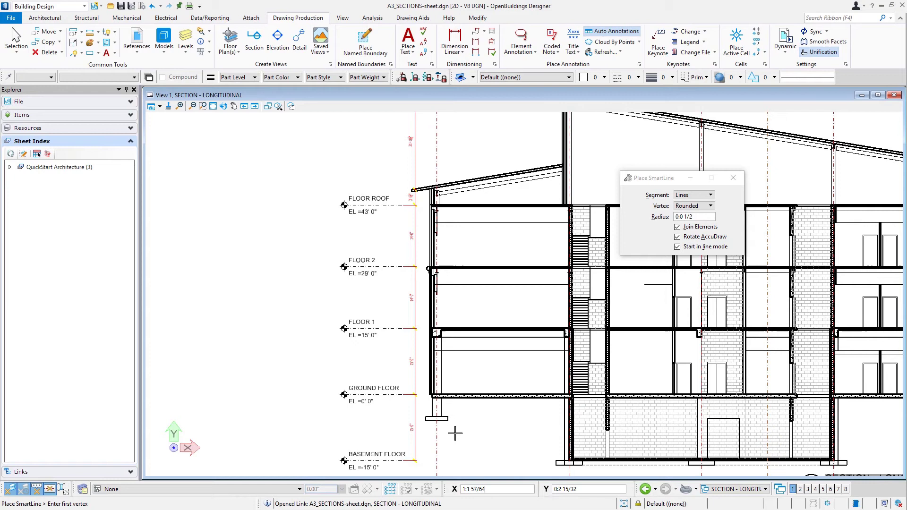
# Place SmartLine vertices around the left wall, from below the footing to the FLOOR ROOF level
pyautogui.click(455, 434)
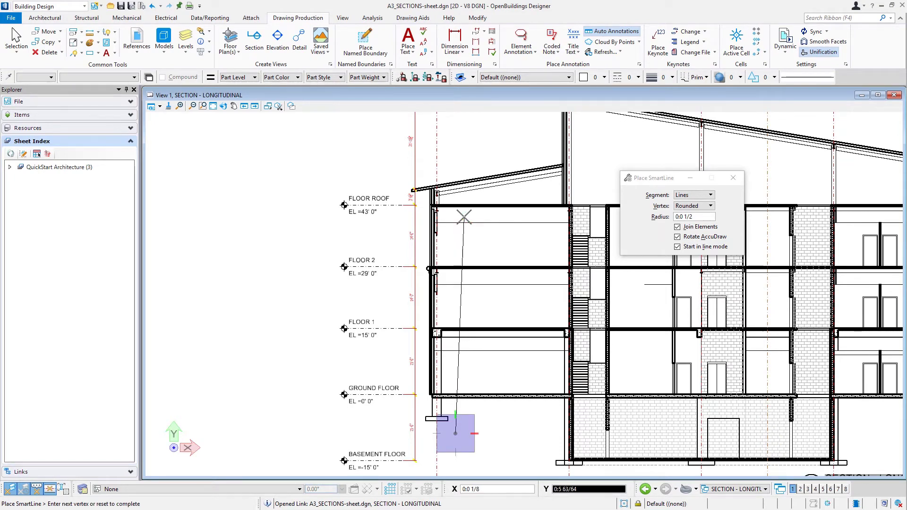
pyautogui.moveTo(451, 150)
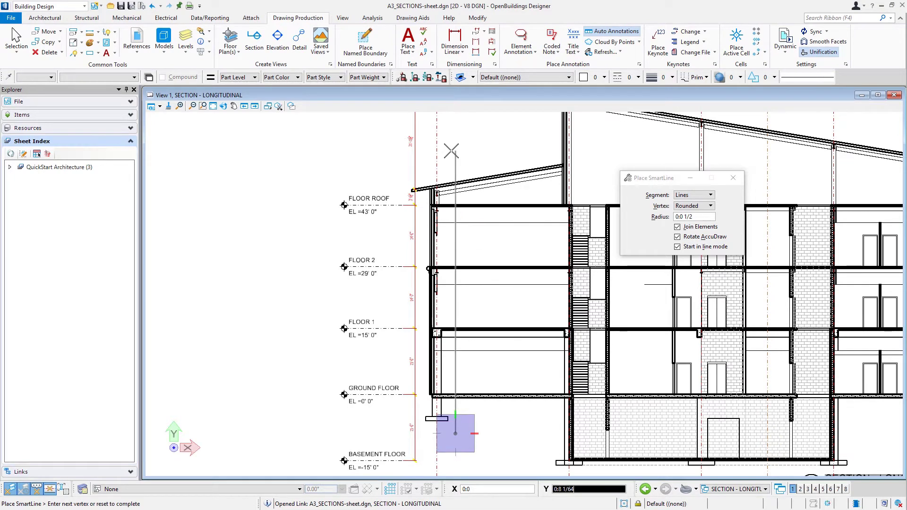
pyautogui.moveTo(453, 155)
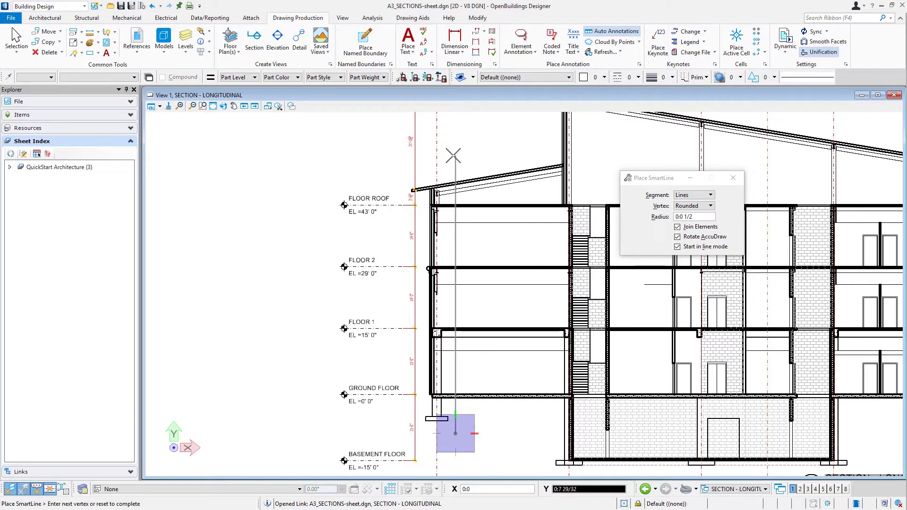
pyautogui.moveTo(453, 158)
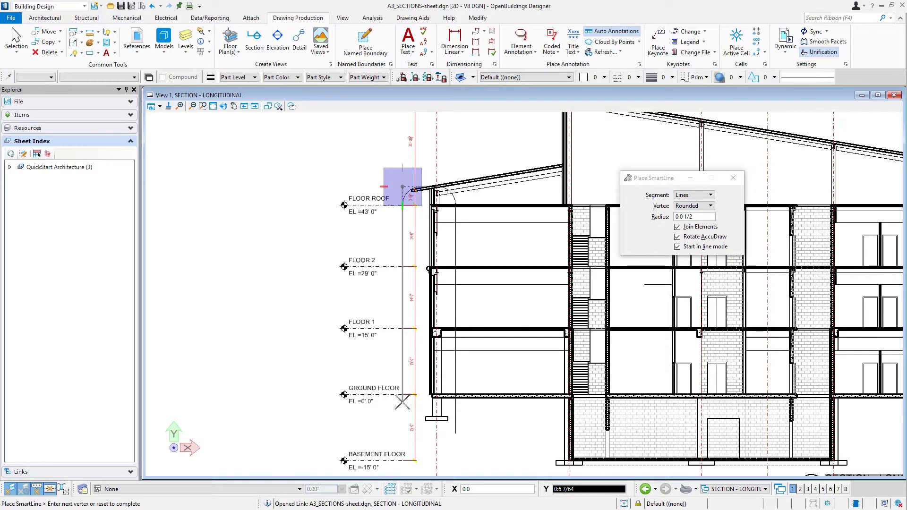
pyautogui.click(402, 433)
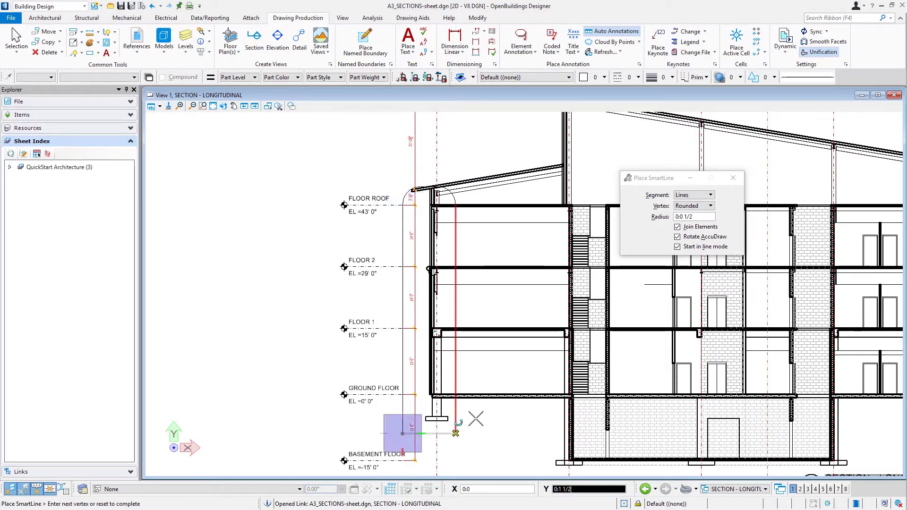
pyautogui.click(678, 237)
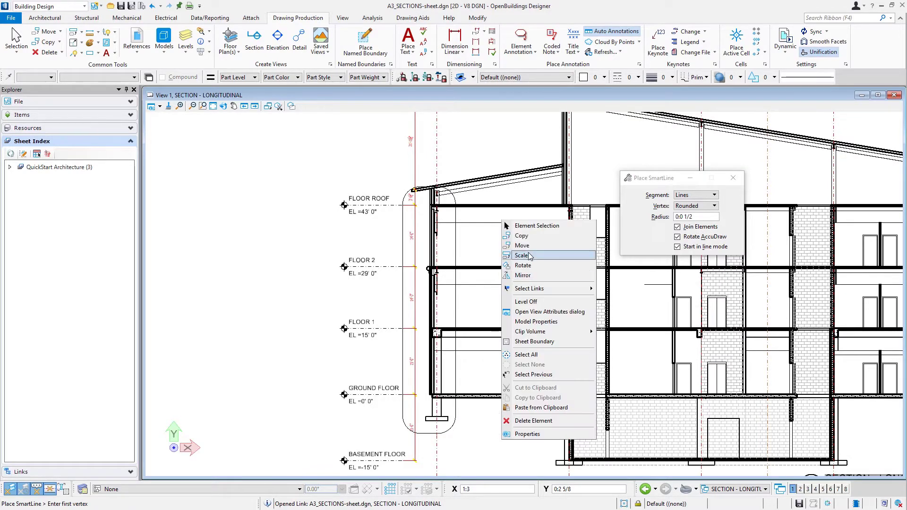
# Move the rounded outline so it wraps the left wall from roof edge to footing
pyautogui.click(521, 245)
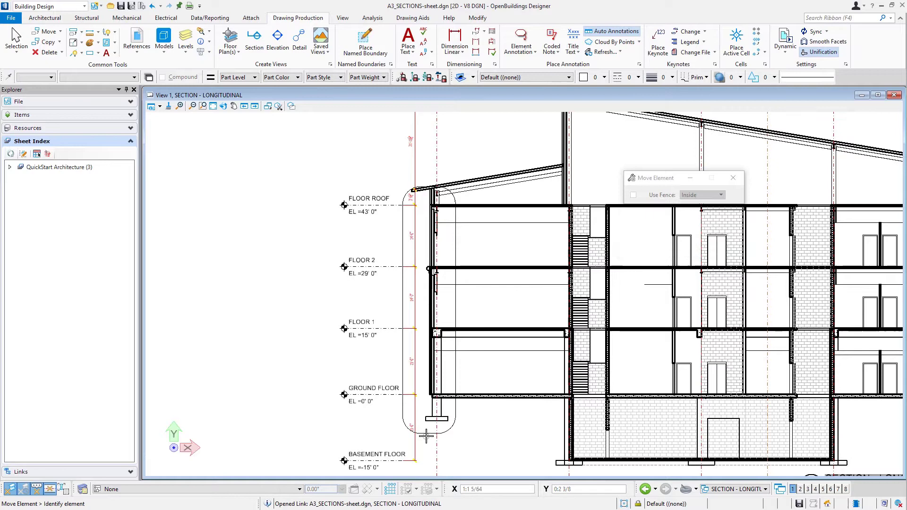
pyautogui.click(427, 420)
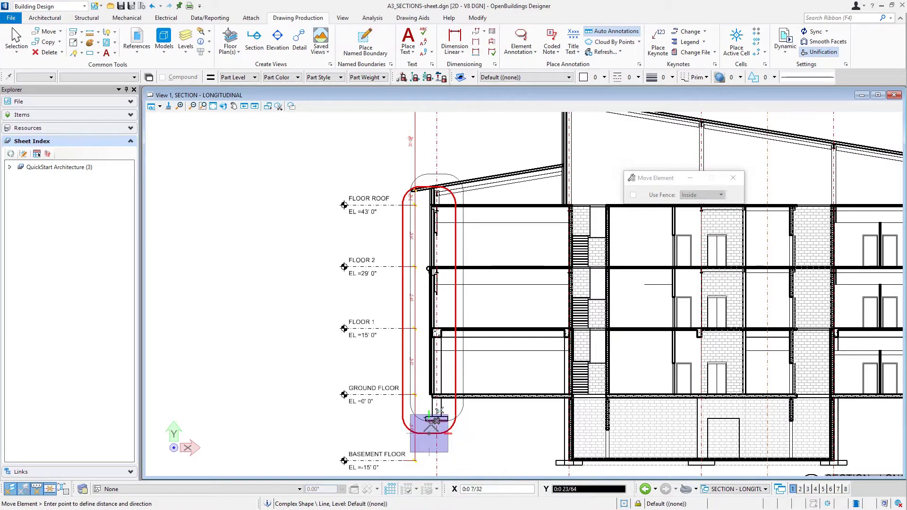
pyautogui.moveTo(428, 423)
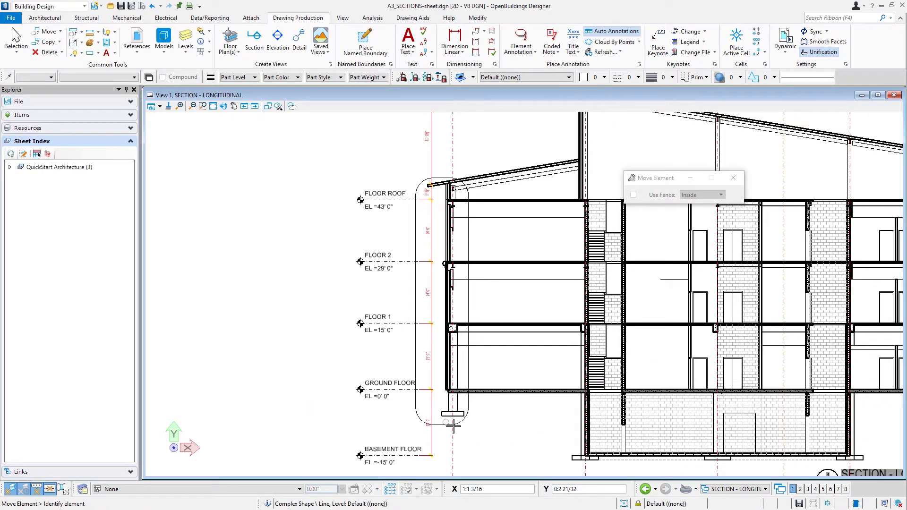
pyautogui.click(445, 290)
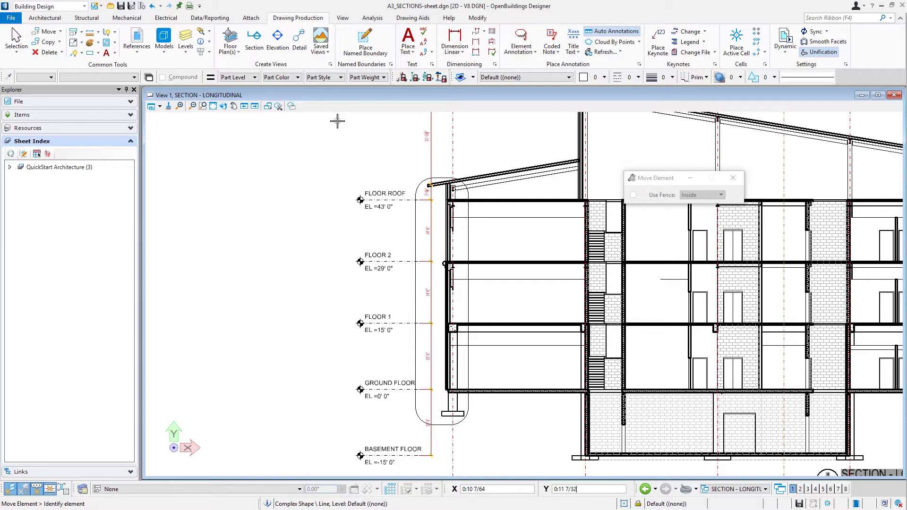
pyautogui.moveTo(317, 115)
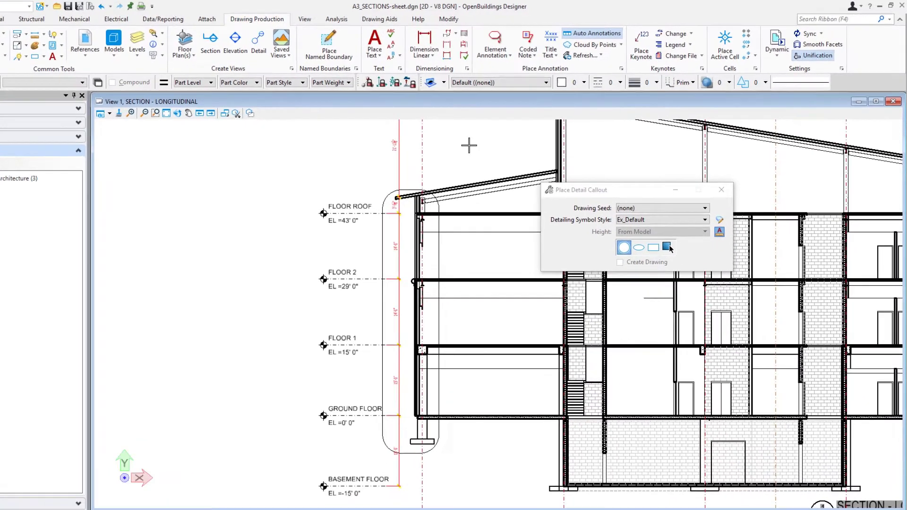
# Choose _Ex_Arch - Wall Section 2D Detail from the callout's Drawing Seed list
pyautogui.click(704, 208)
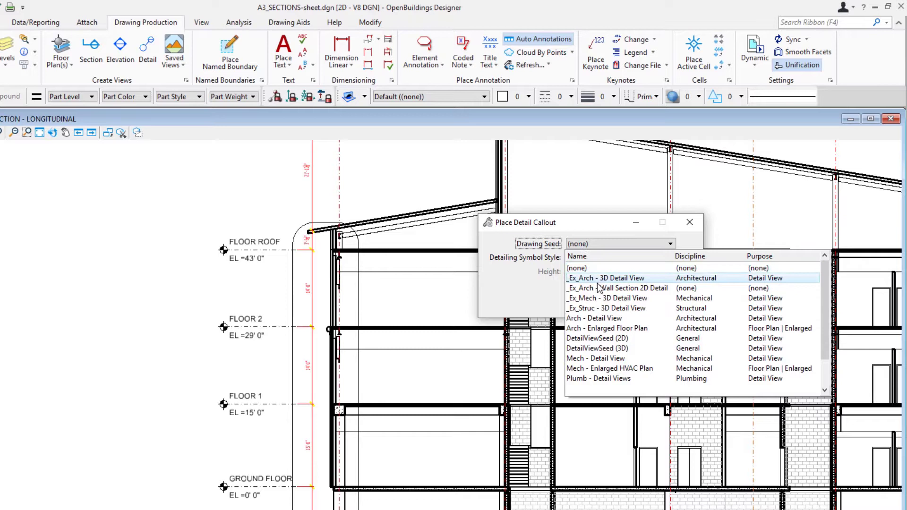
pyautogui.click(616, 288)
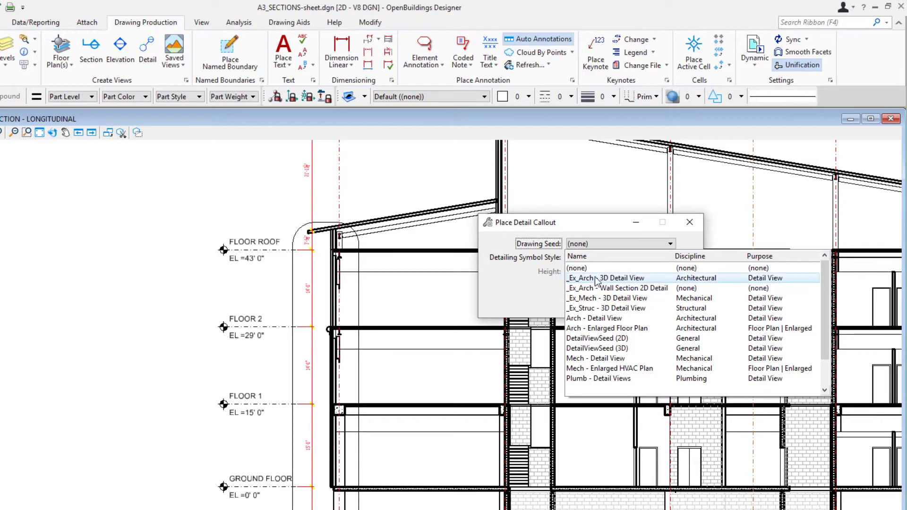
pyautogui.moveTo(599, 283)
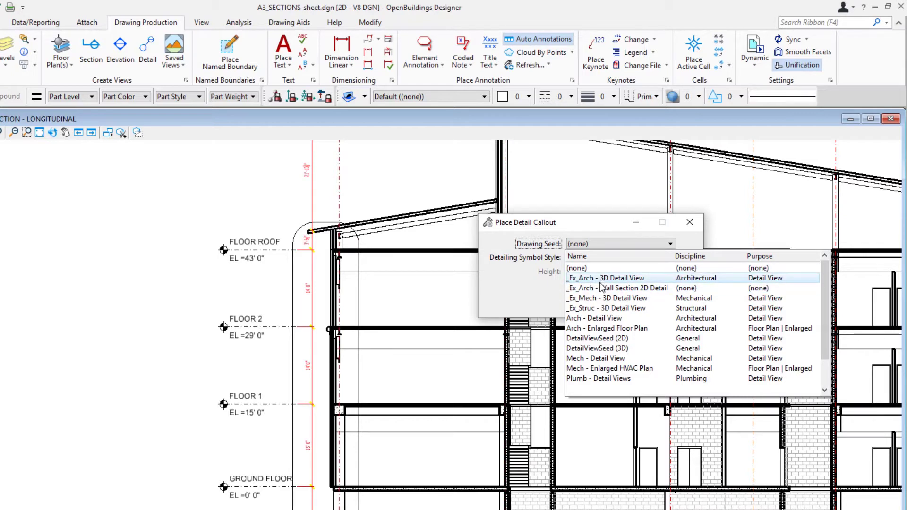
pyautogui.moveTo(388, 249)
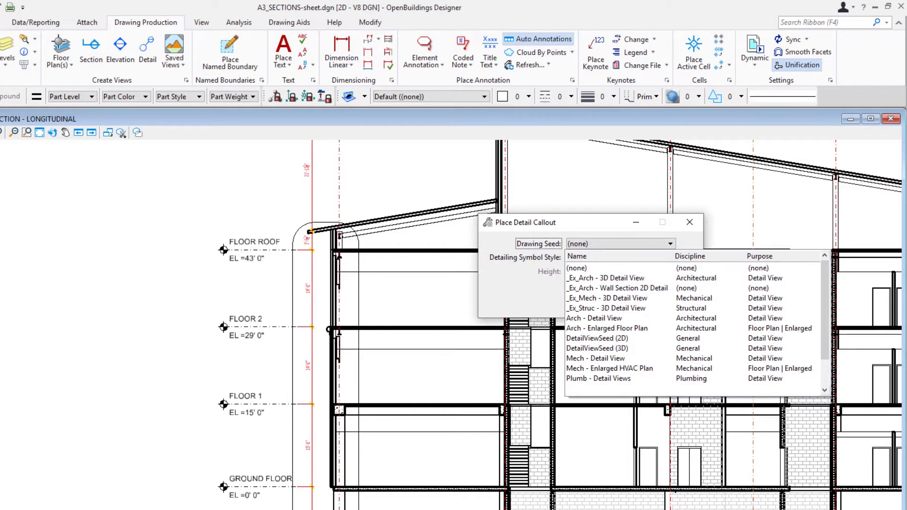
pyautogui.moveTo(365, 219)
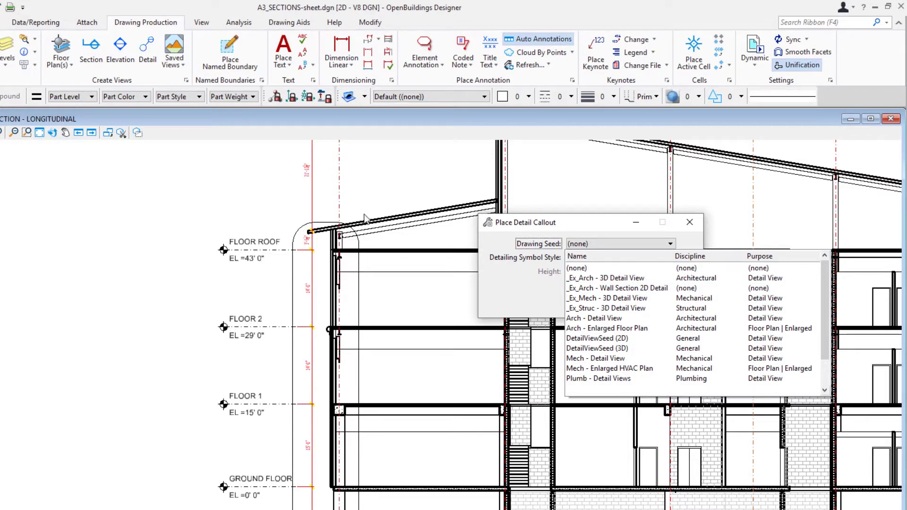
pyautogui.moveTo(353, 244)
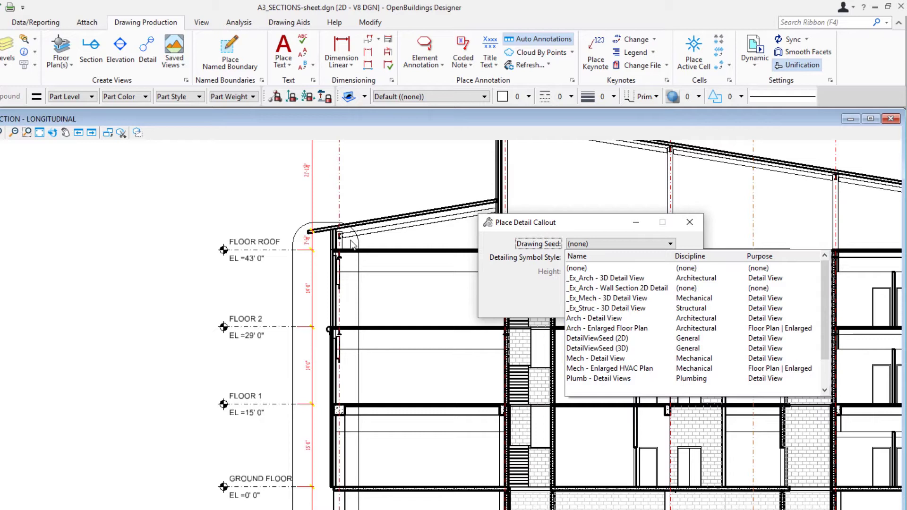
pyautogui.moveTo(350, 266)
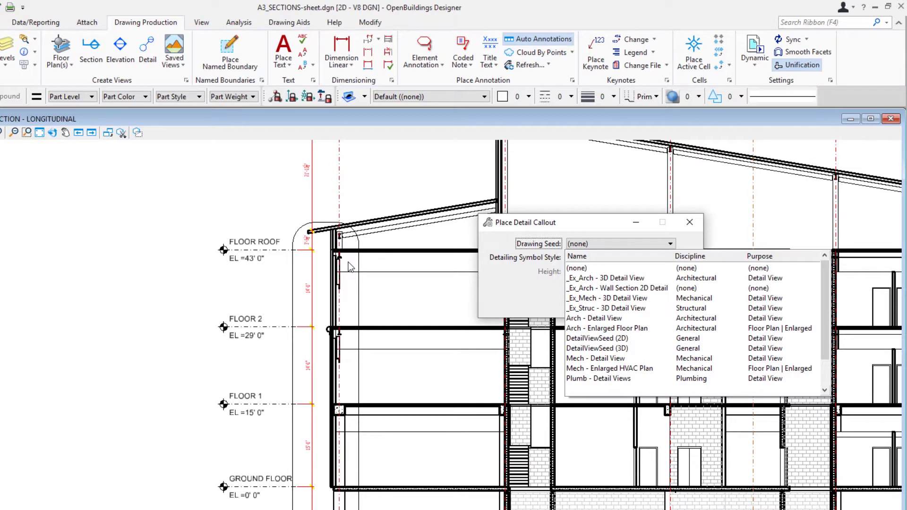
pyautogui.click(606, 278)
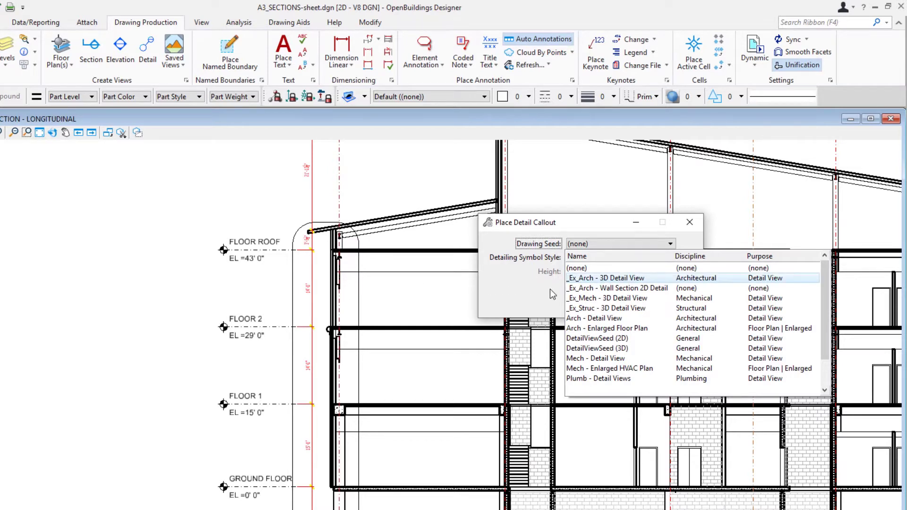
pyautogui.moveTo(485, 297)
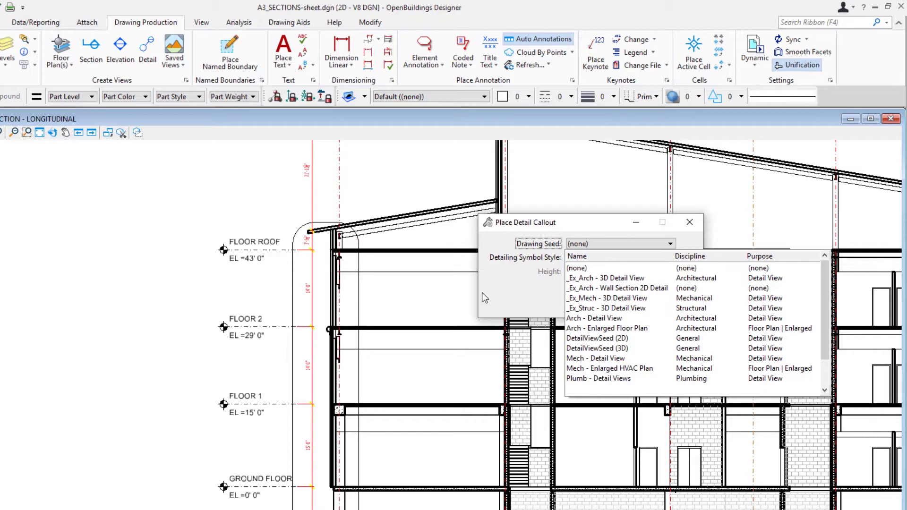
pyautogui.moveTo(472, 300)
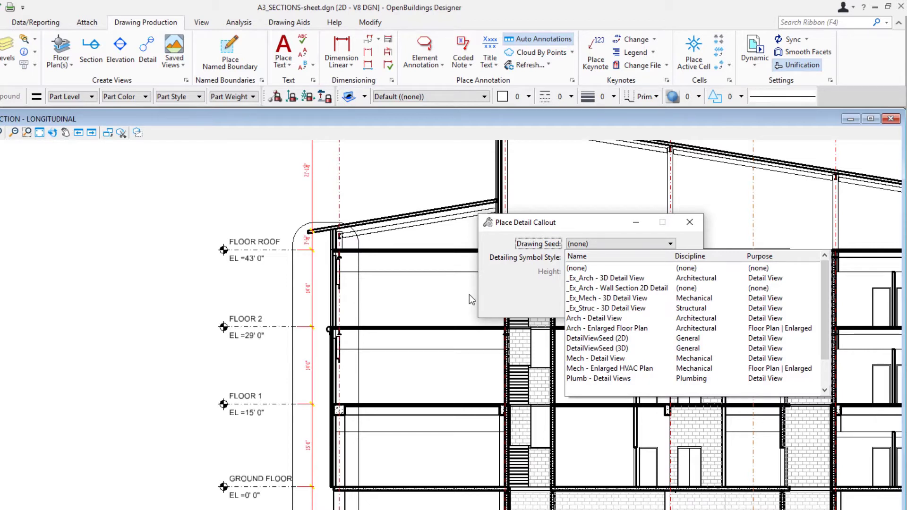
pyautogui.moveTo(463, 298)
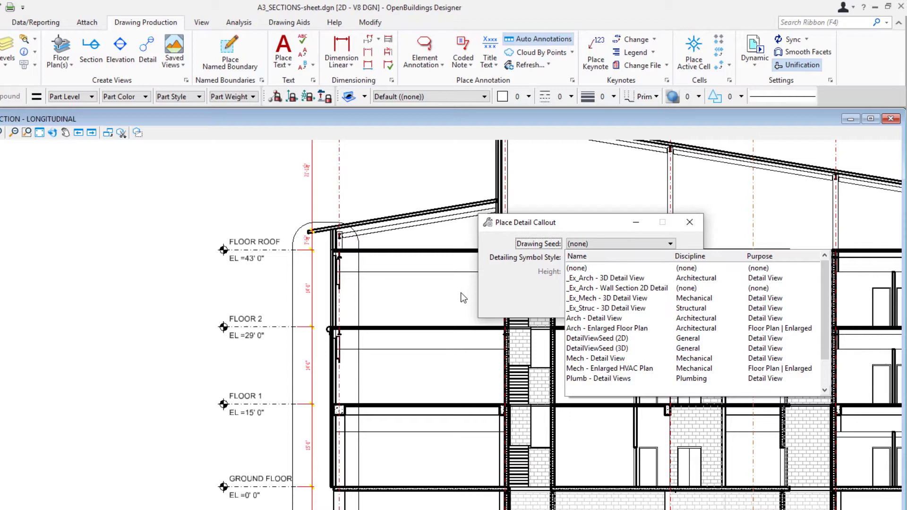
pyautogui.moveTo(458, 299)
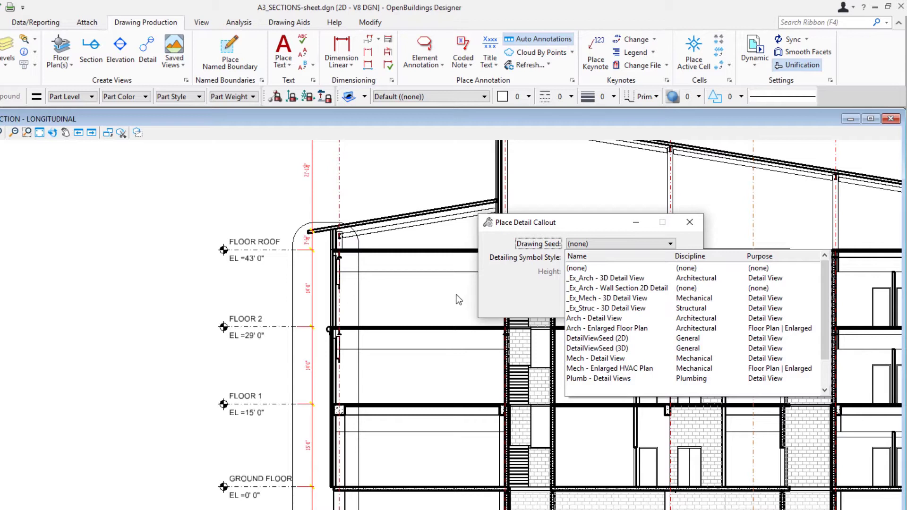
pyautogui.moveTo(457, 288)
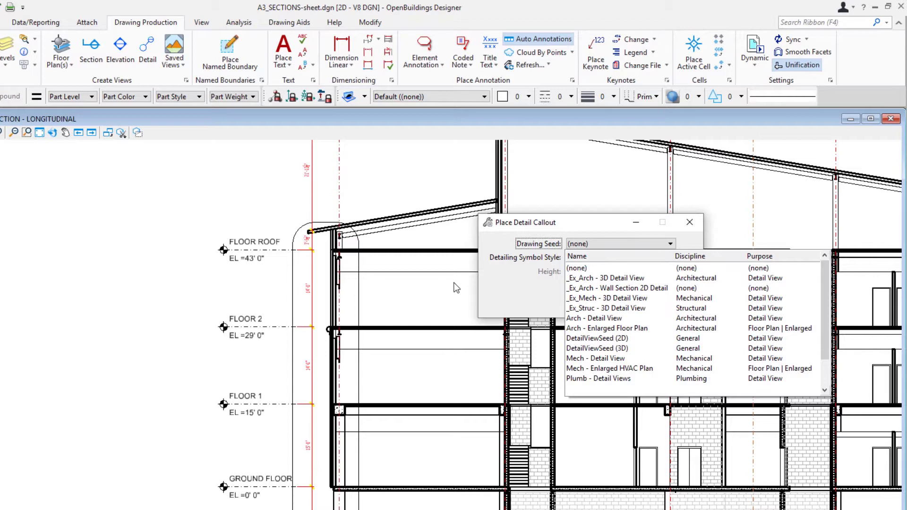
pyautogui.click(616, 288)
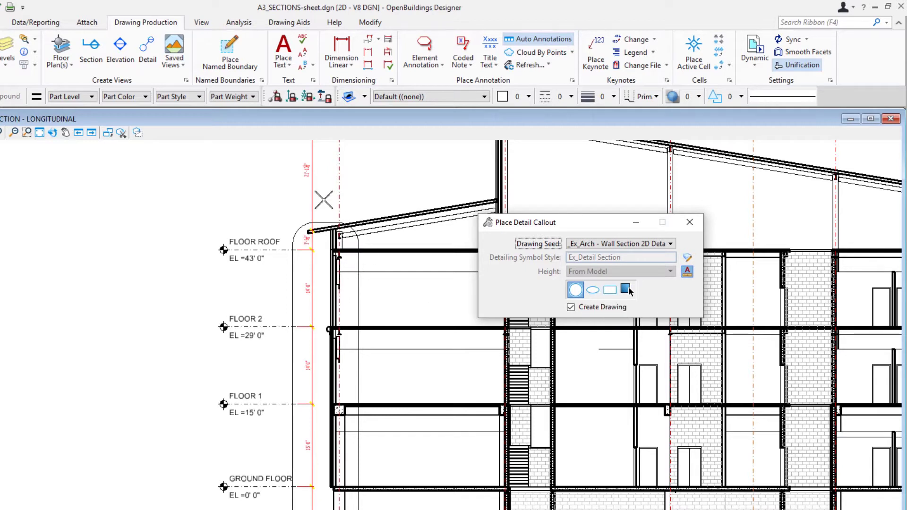
pyautogui.moveTo(592, 290)
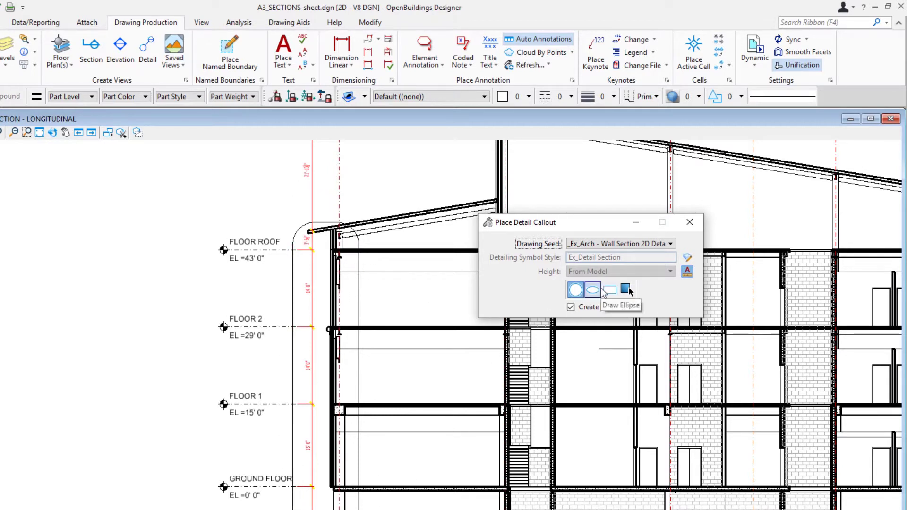
# Switch the callout boundary to the draw-shape option beside Circle, Ellipse and Rectangle
pyautogui.click(627, 289)
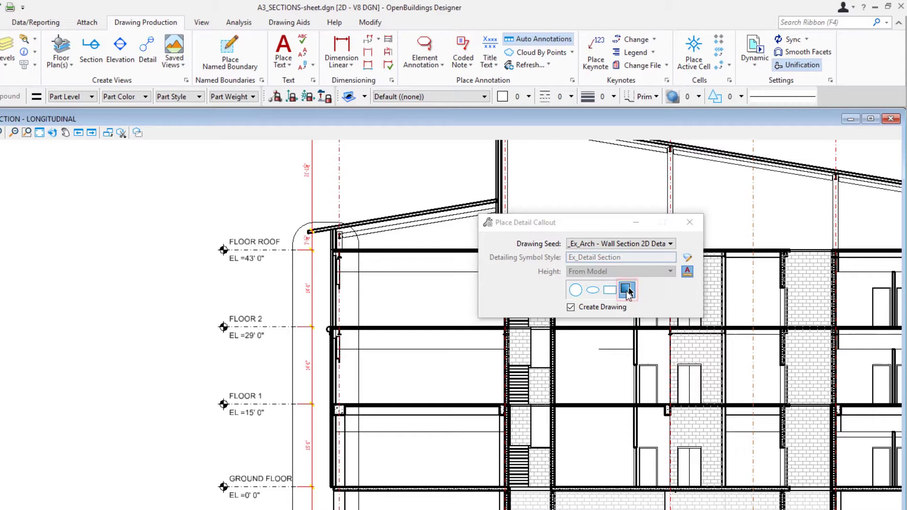
pyautogui.moveTo(646, 289)
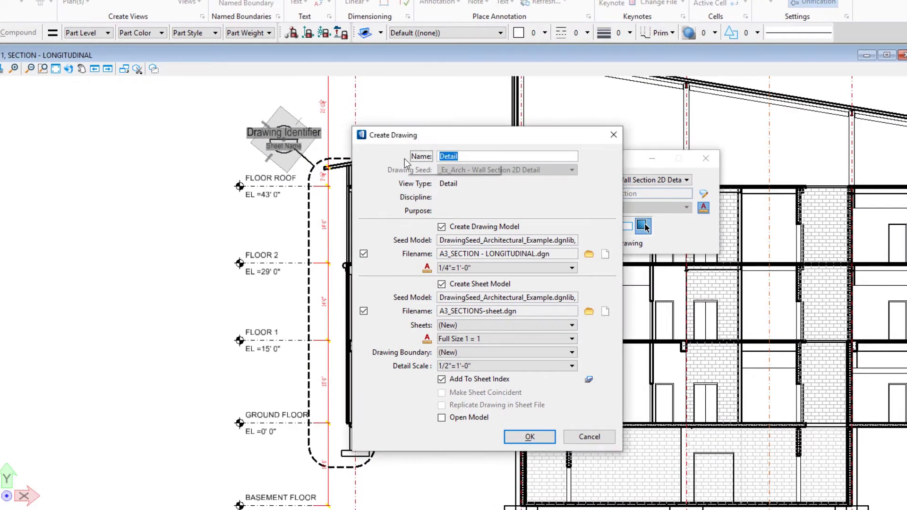
# Enter DETAIL - WALL SECTION as the drawing name and request a new drawing-model file
pyautogui.write('DE')
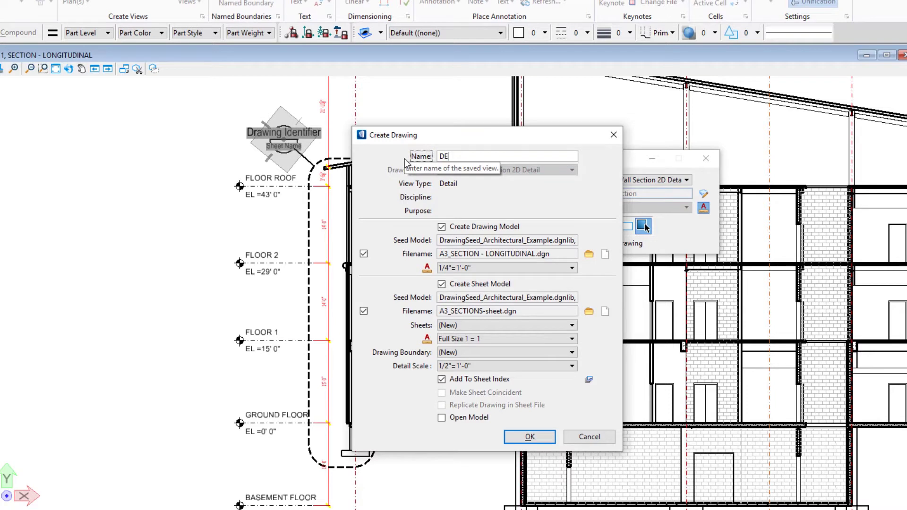
pyautogui.write('TAIL')
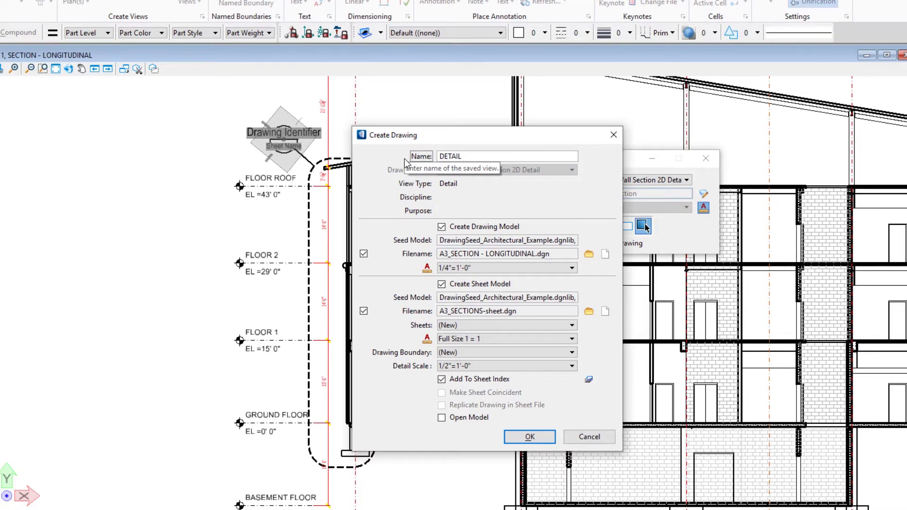
pyautogui.write('- WALL SECTION')
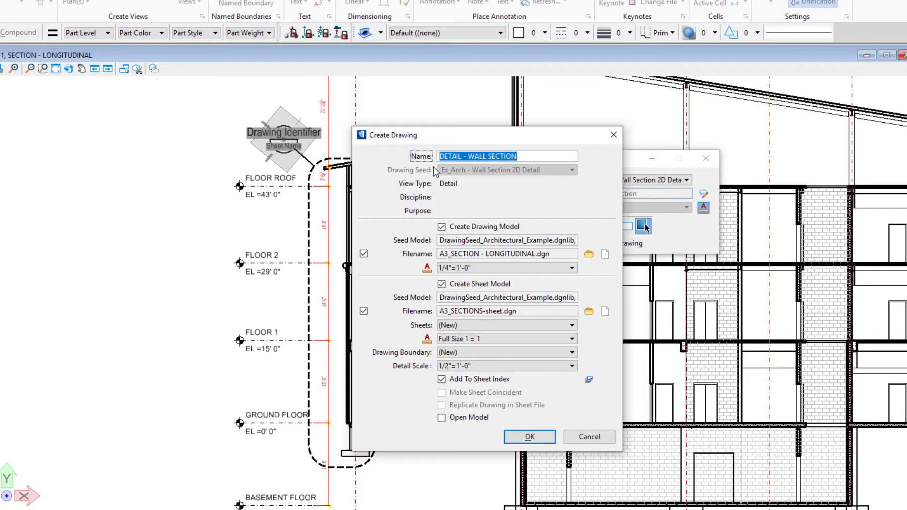
pyautogui.moveTo(442, 226)
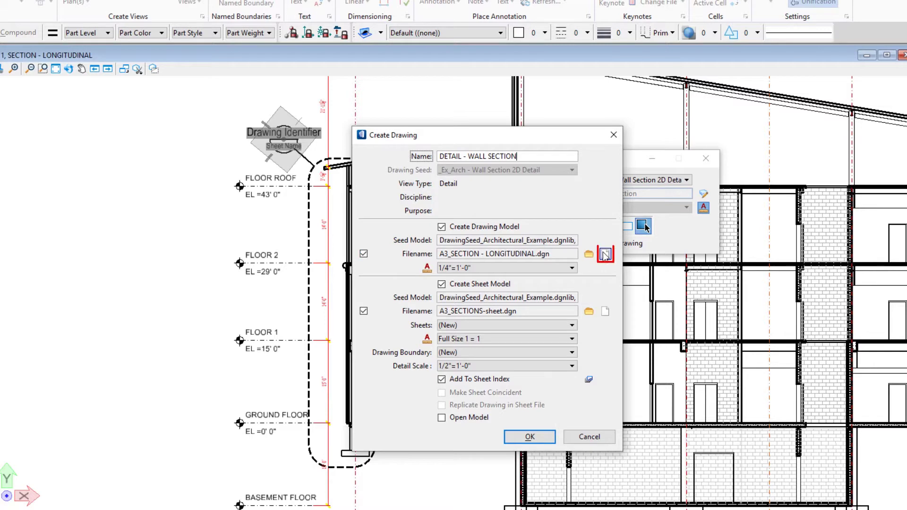
pyautogui.click(605, 253)
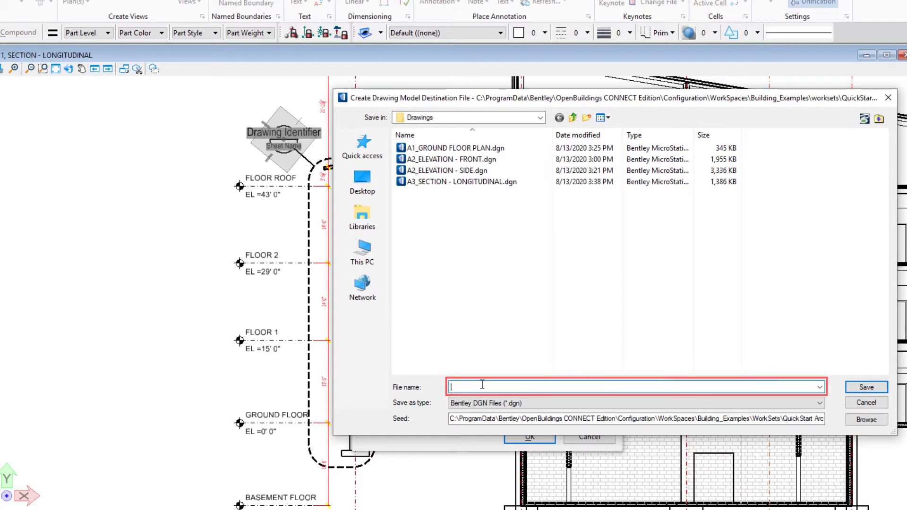
# Save the drawing model as A4_DETAIL - WALL SECTION.dgn
pyautogui.write('A4')
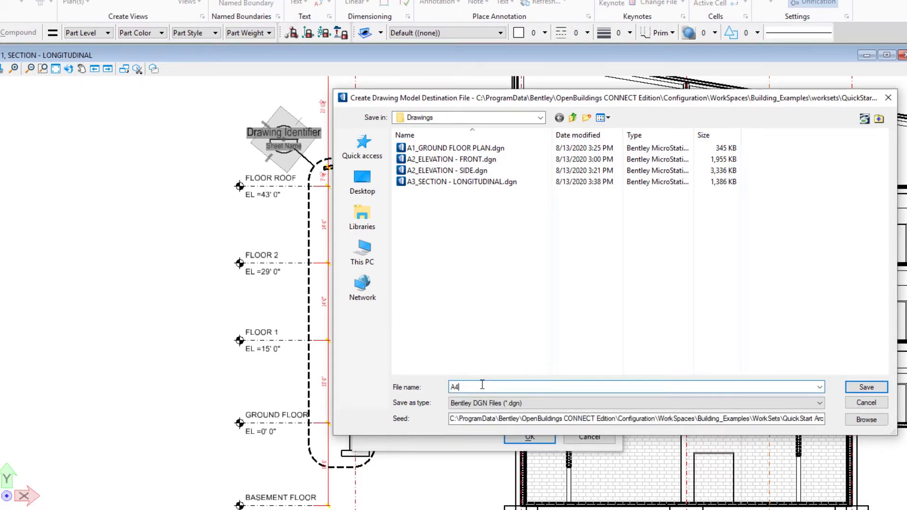
pyautogui.write('_')
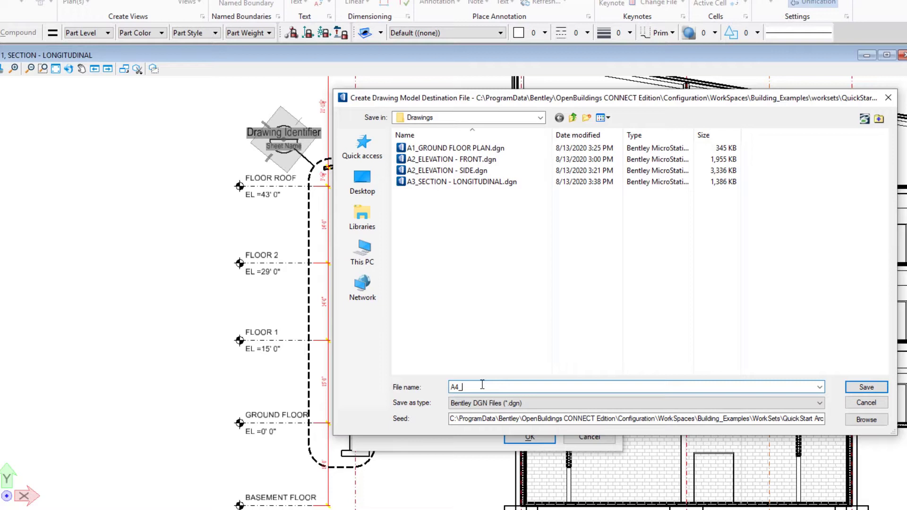
pyautogui.write('DETAIL - WALL SECTION')
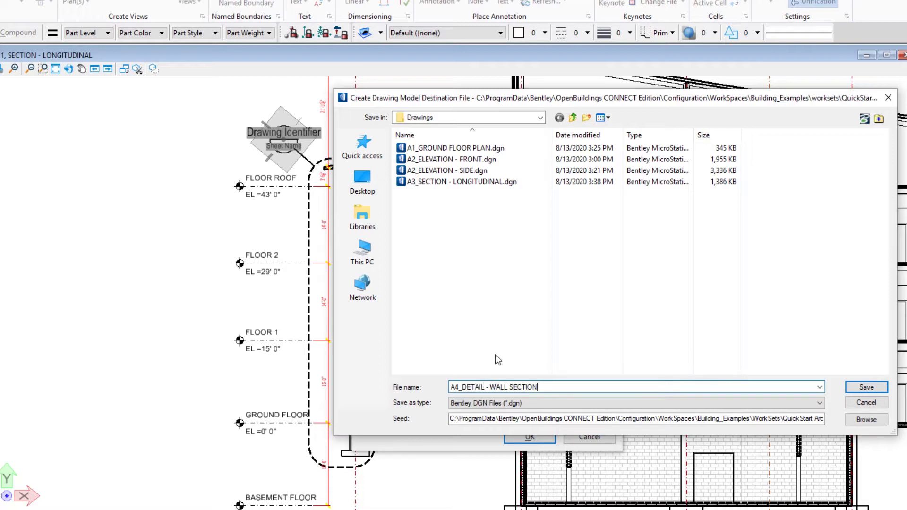
pyautogui.moveTo(764, 340)
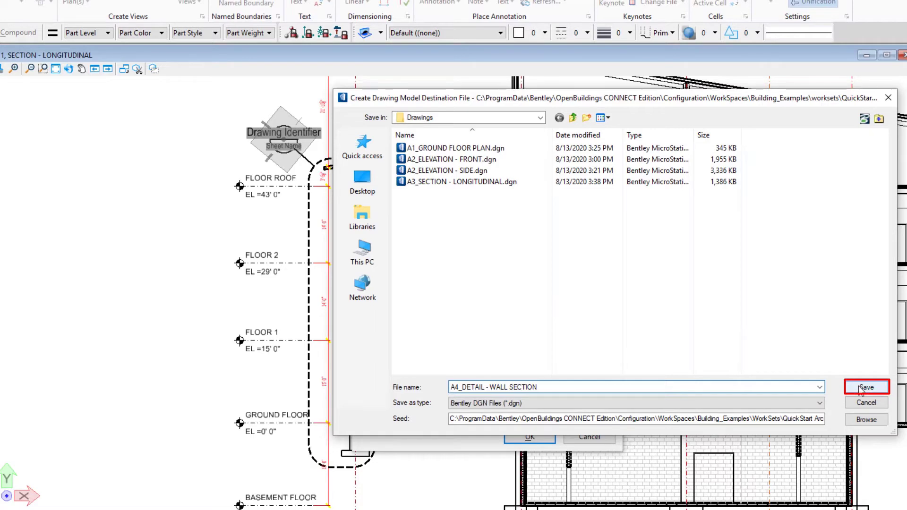
pyautogui.click(866, 387)
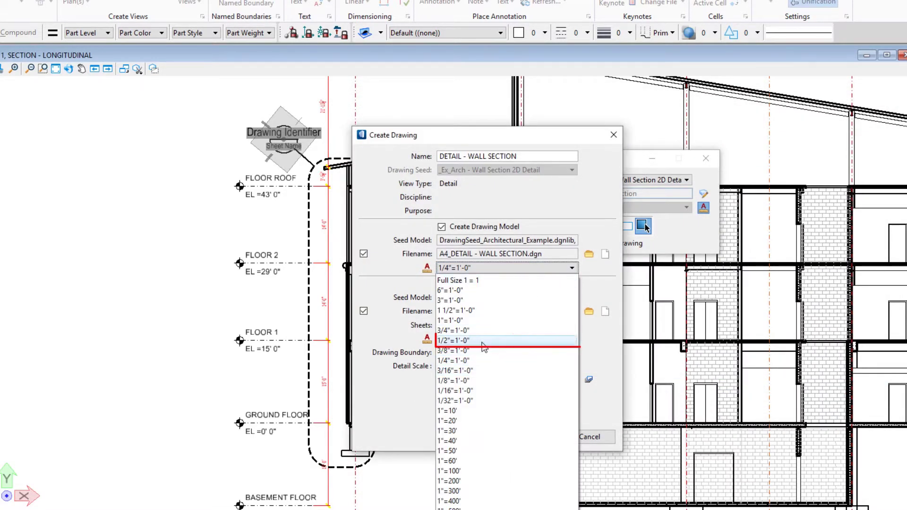
# Set scale to 1/2"=1'-0", turn off Create Sheet Model, and confirm
pyautogui.click(454, 340)
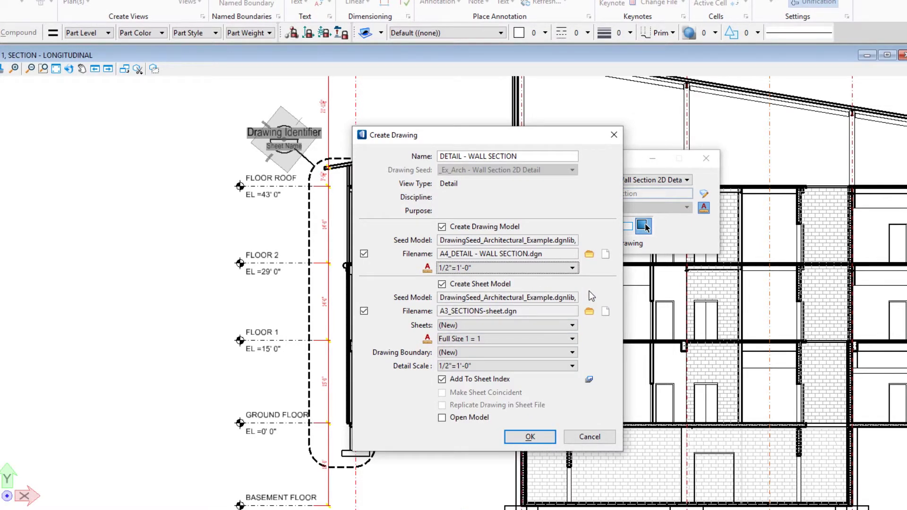
pyautogui.moveTo(442, 284)
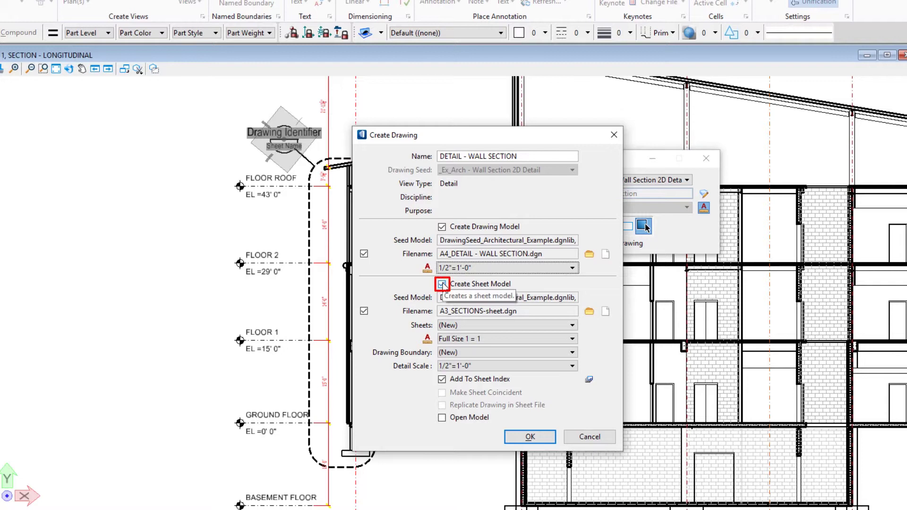
pyautogui.click(442, 284)
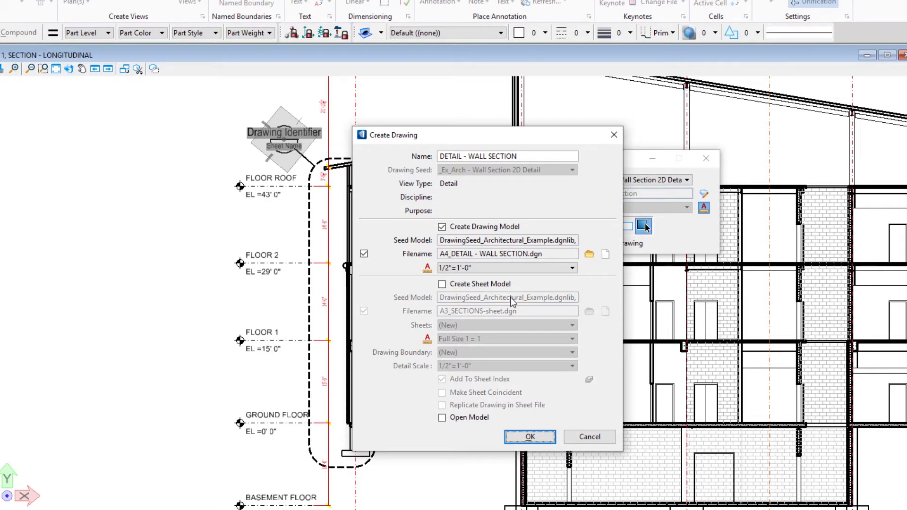
pyautogui.moveTo(514, 304)
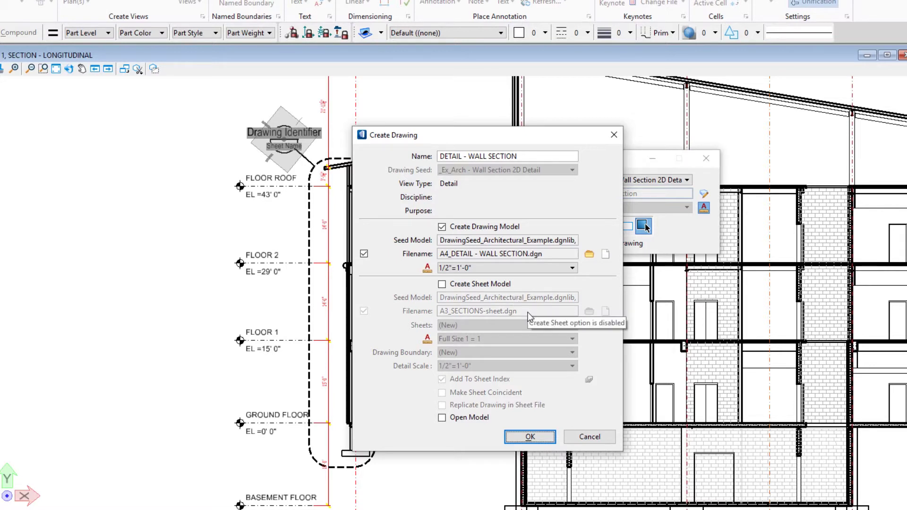
pyautogui.moveTo(489, 239)
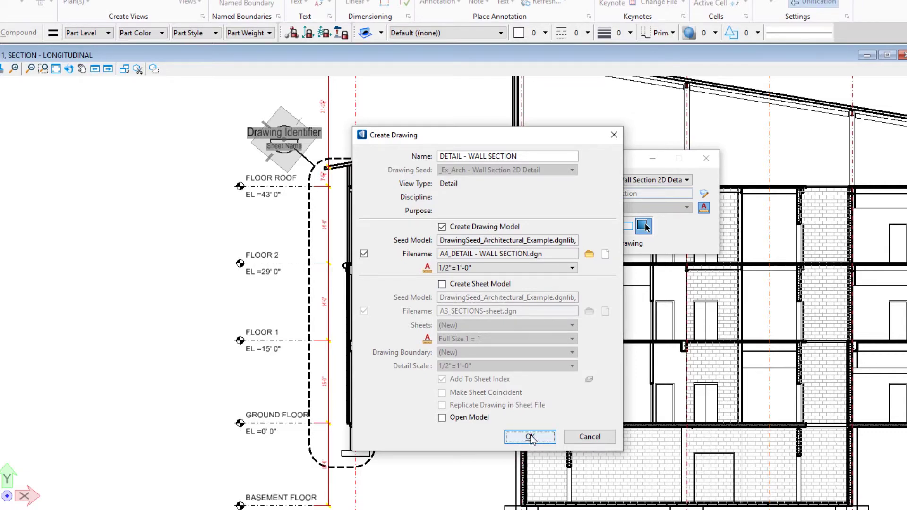
pyautogui.click(529, 437)
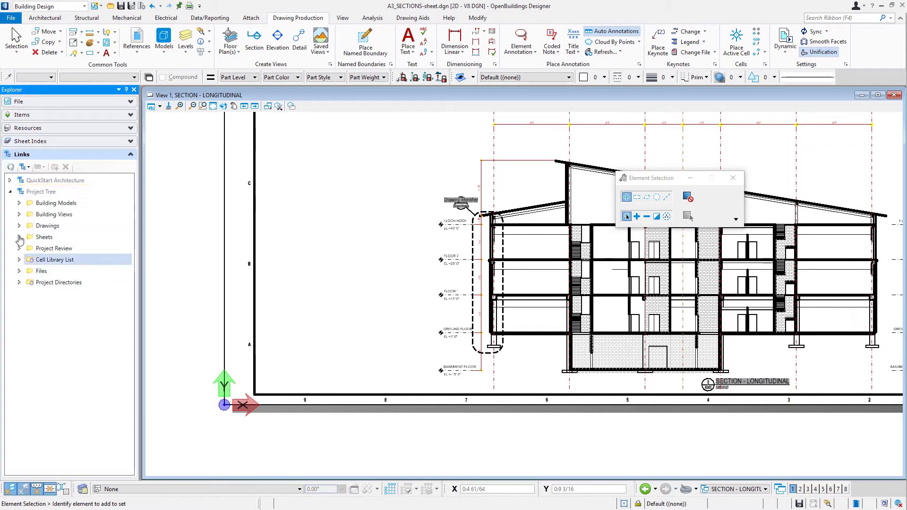
# Expand the Project Tree's architectural drawings and select DETAIL - WALL SECTION to attach
pyautogui.click(19, 226)
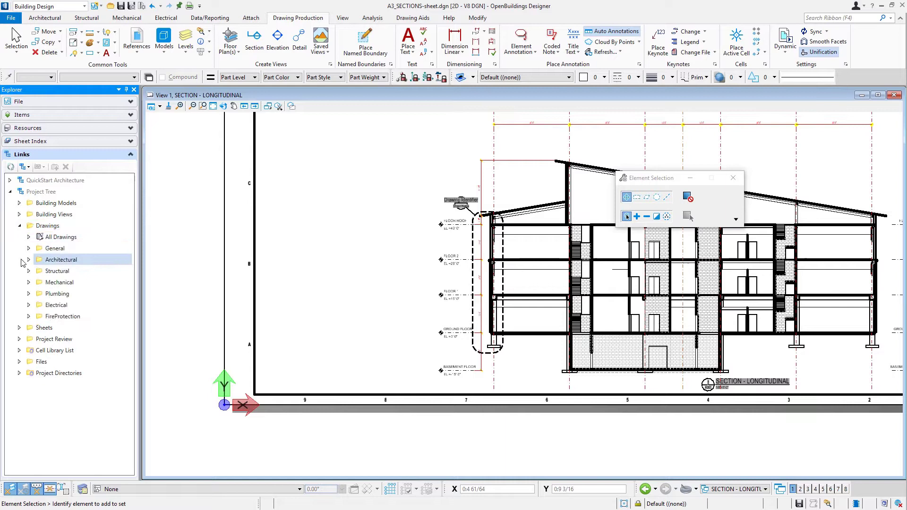
pyautogui.click(28, 259)
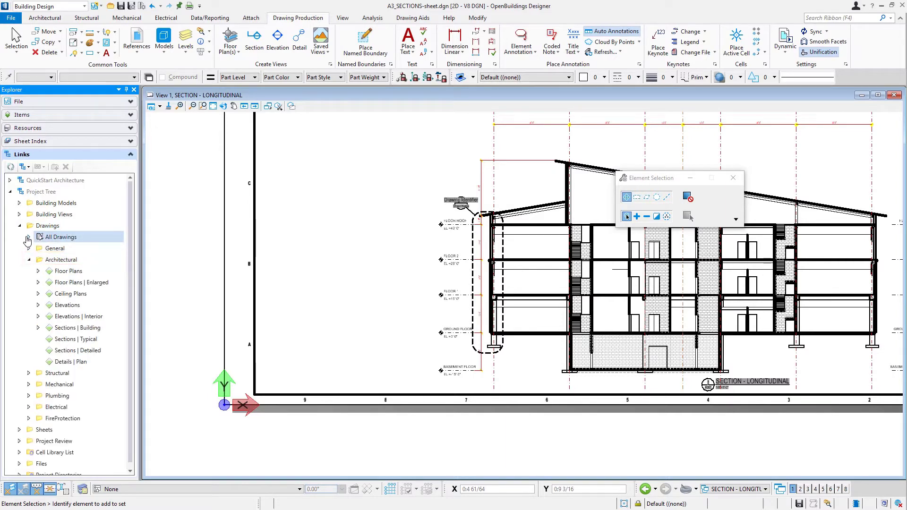
pyautogui.click(28, 237)
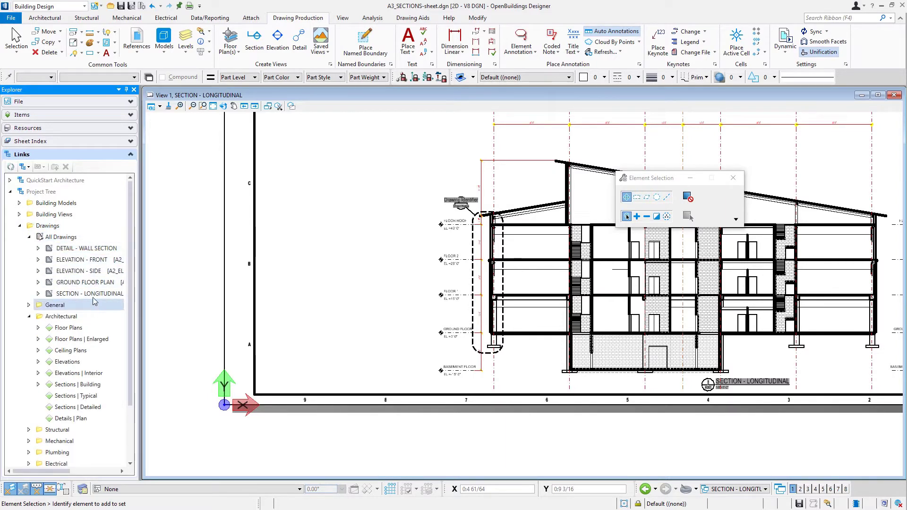
pyautogui.click(87, 248)
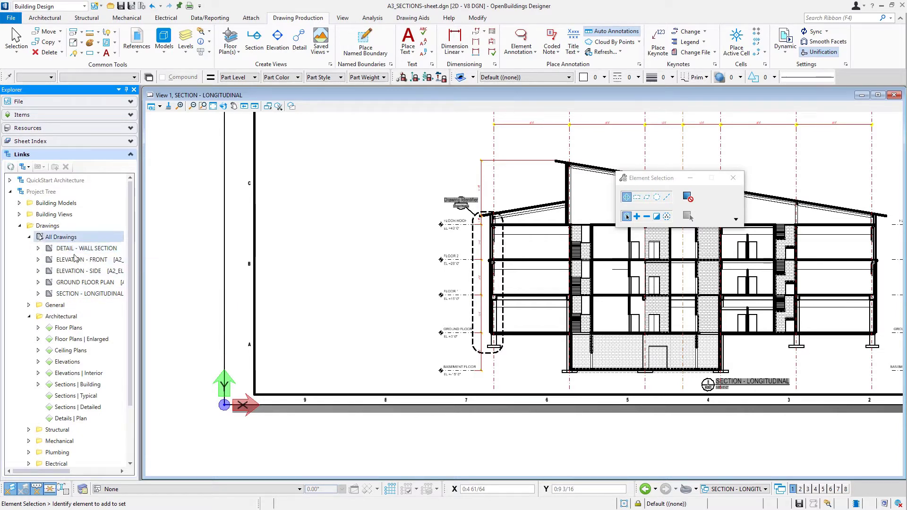
pyautogui.click(82, 260)
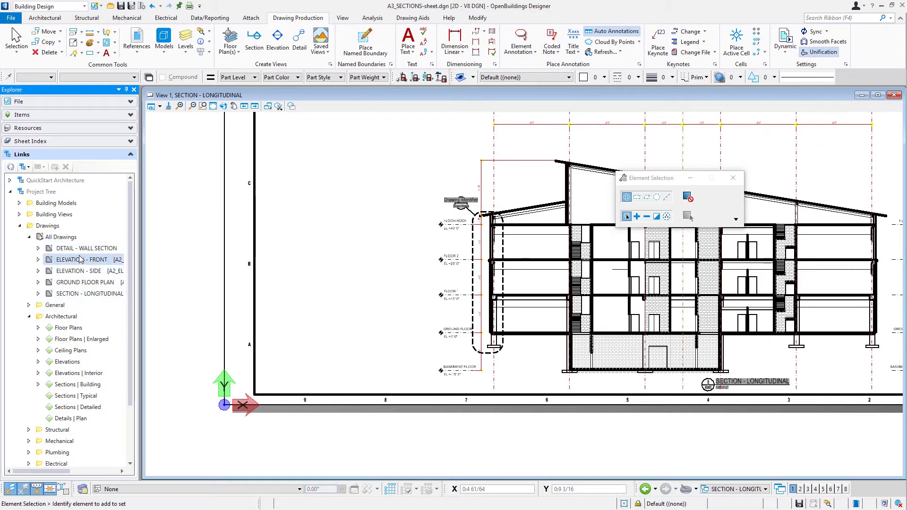
pyautogui.click(85, 282)
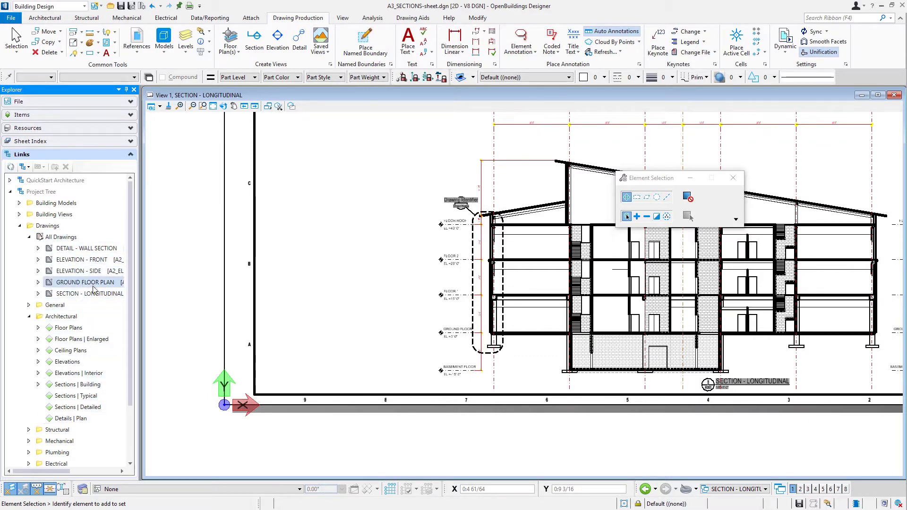
pyautogui.moveTo(86, 248)
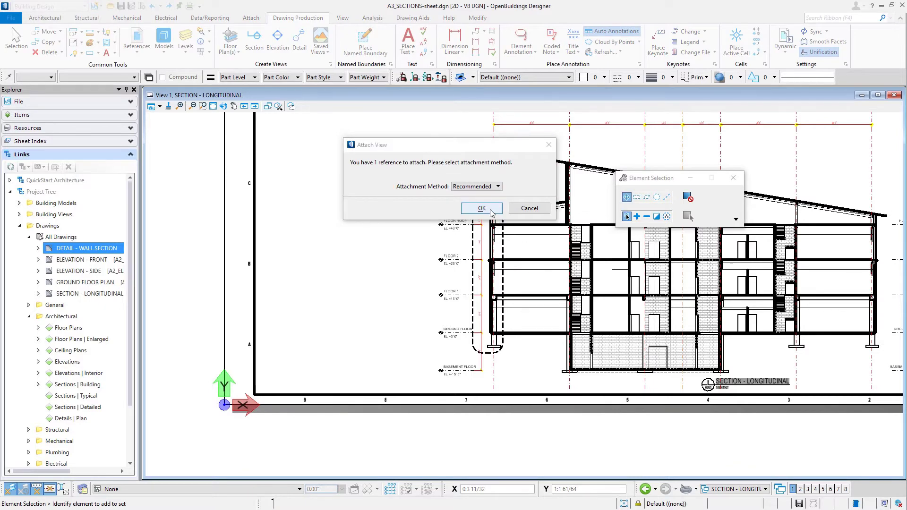
# Attach the DETAIL - WALL SECTION drawing using the Recommended method
pyautogui.click(481, 209)
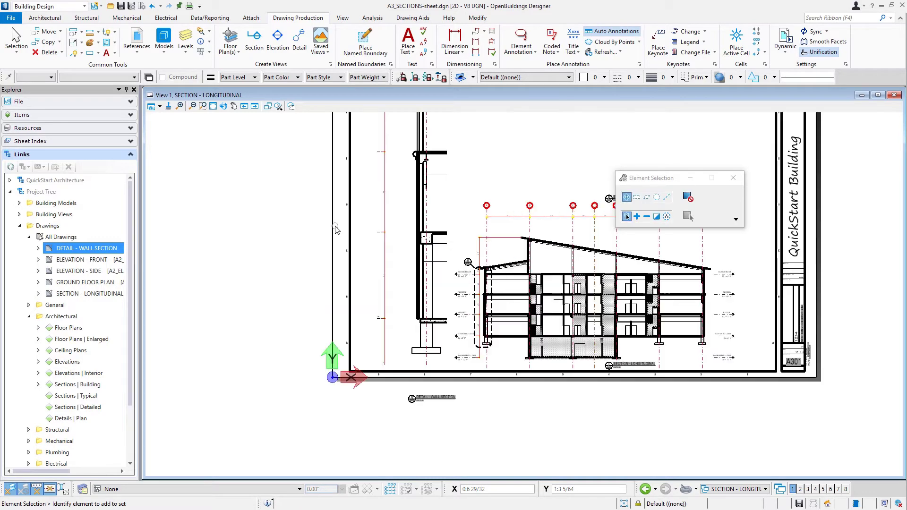
pyautogui.moveTo(426, 363)
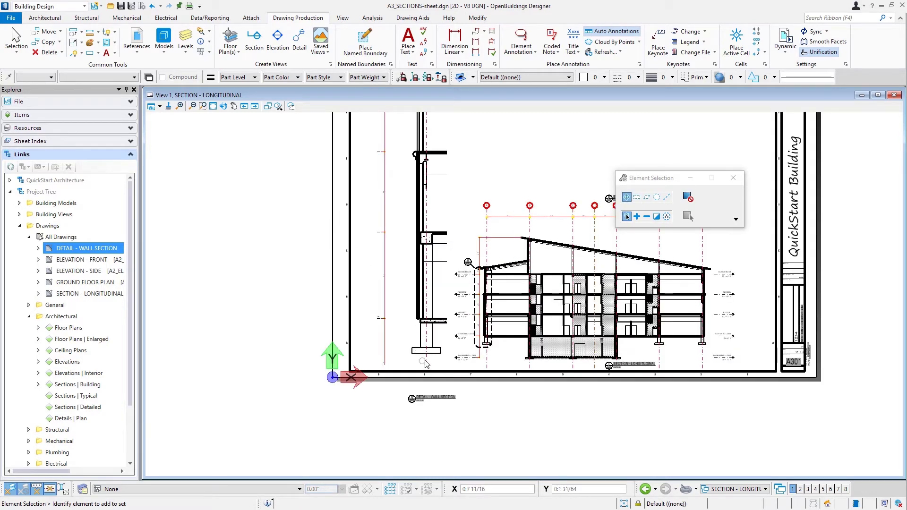
pyautogui.moveTo(438, 349)
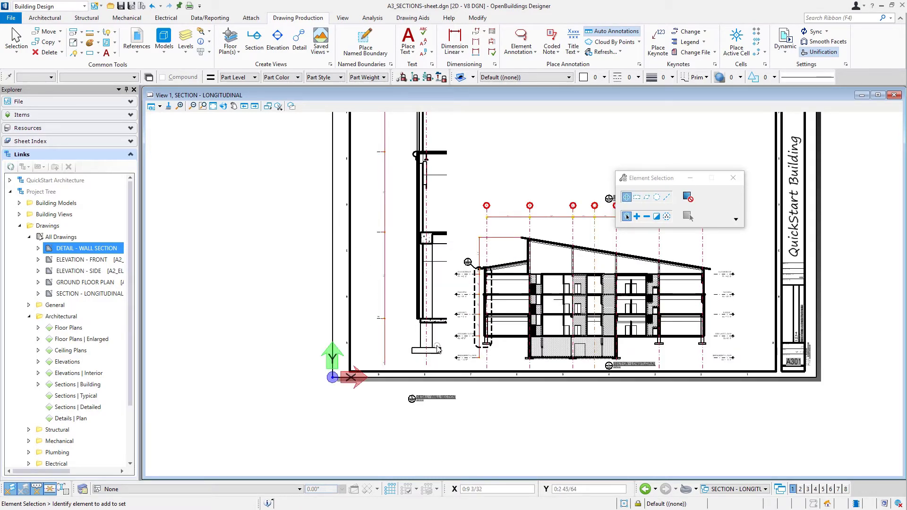
# Start Move Reference on the attached wall-section detail, then bring up Level Display
pyautogui.rightClick(431, 345)
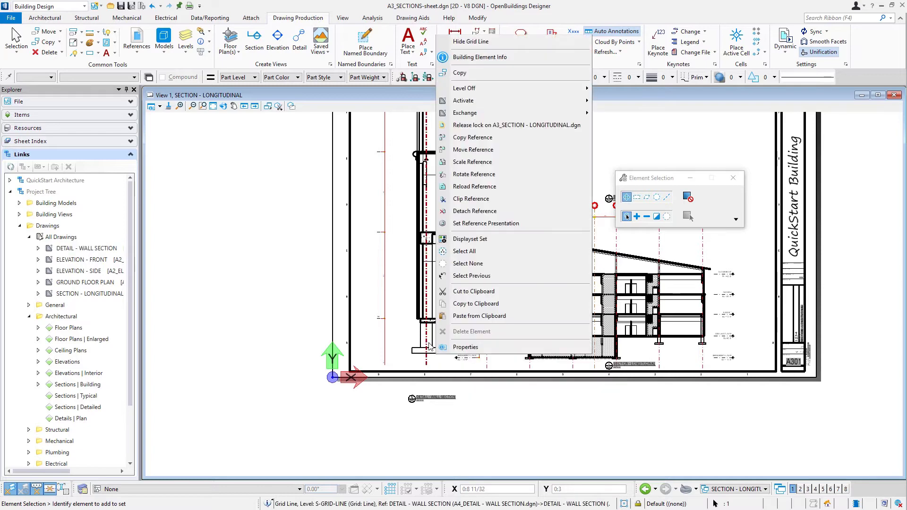
pyautogui.moveTo(472, 137)
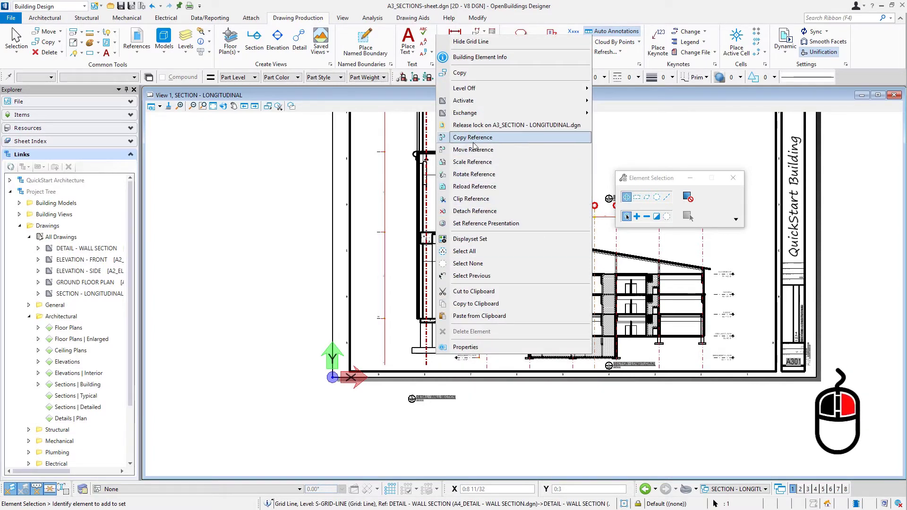
pyautogui.click(472, 150)
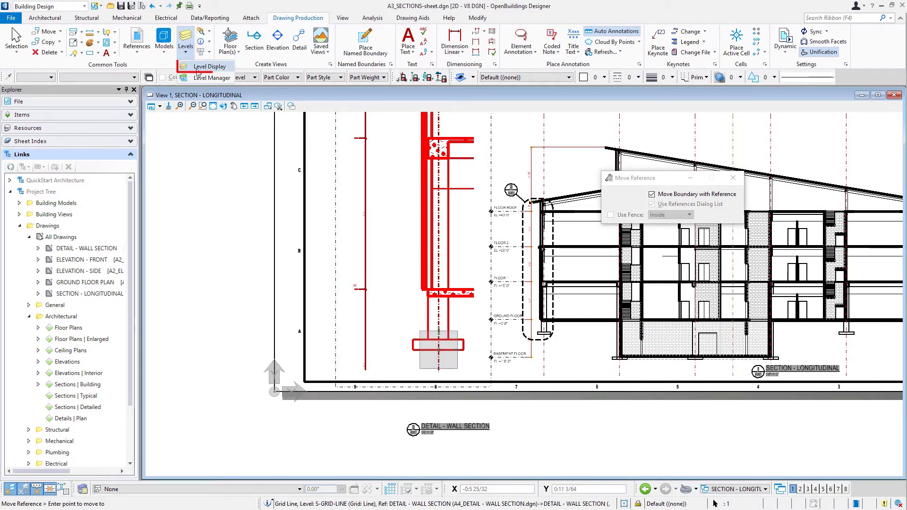
pyautogui.click(212, 67)
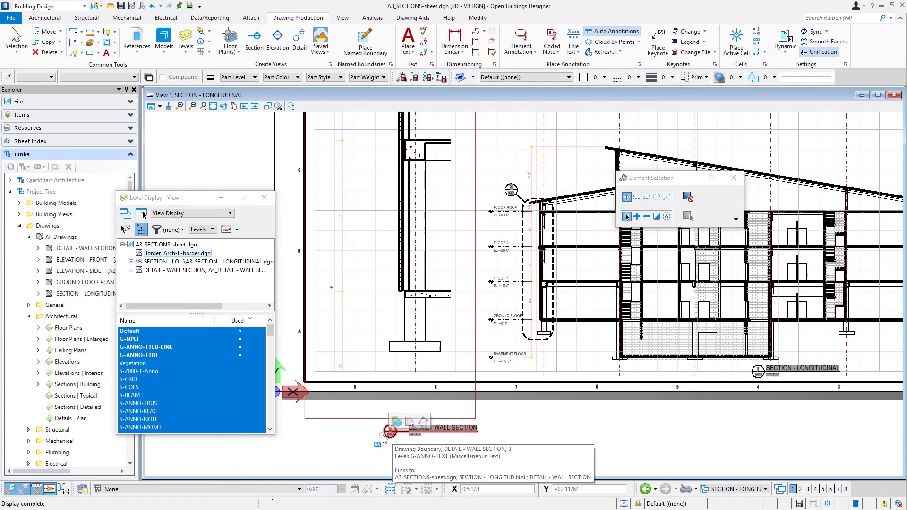
# Move the DETAIL - WALL SECTION boundary level with the SECTION - LONGITUDINAL title
pyautogui.rightClick(387, 433)
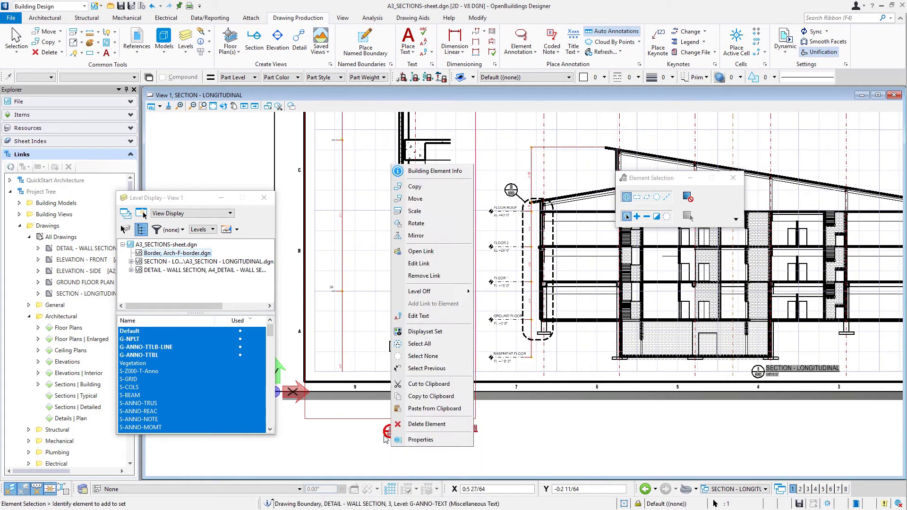
pyautogui.click(416, 198)
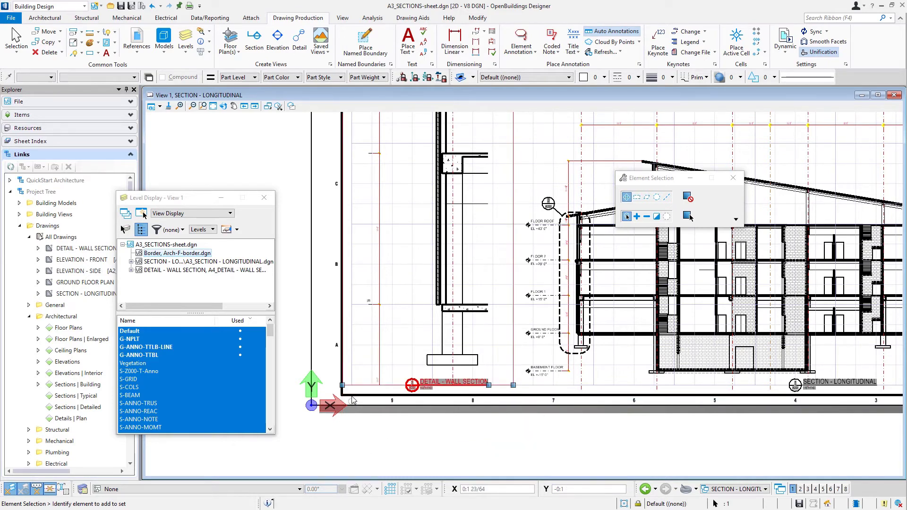
pyautogui.moveTo(381, 433)
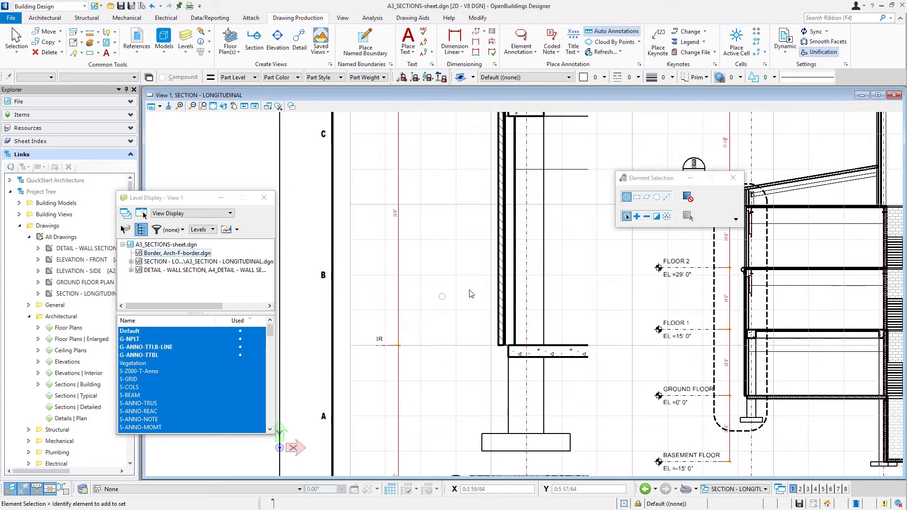
pyautogui.moveTo(428, 386)
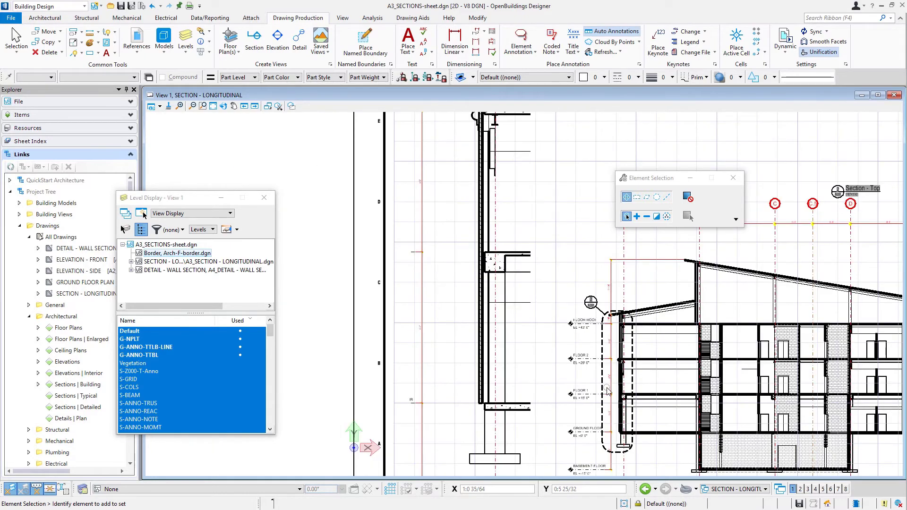
pyautogui.click(608, 382)
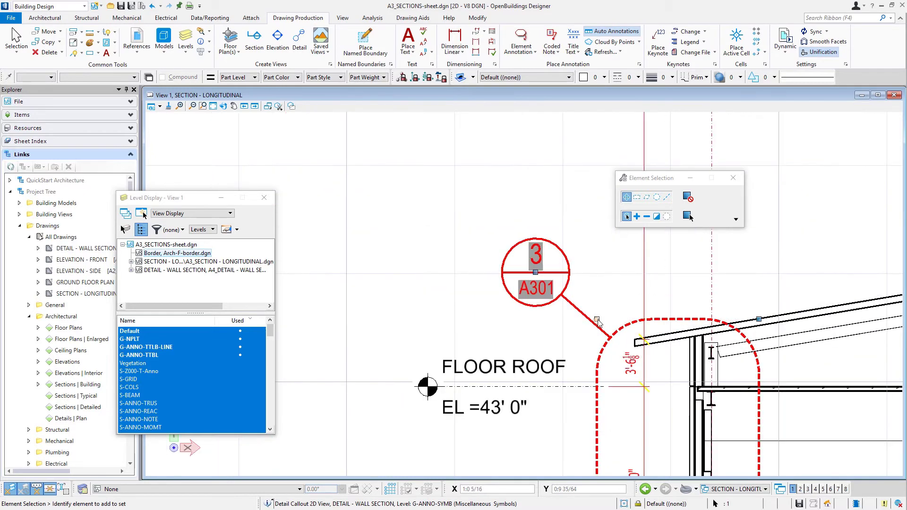
pyautogui.click(599, 320)
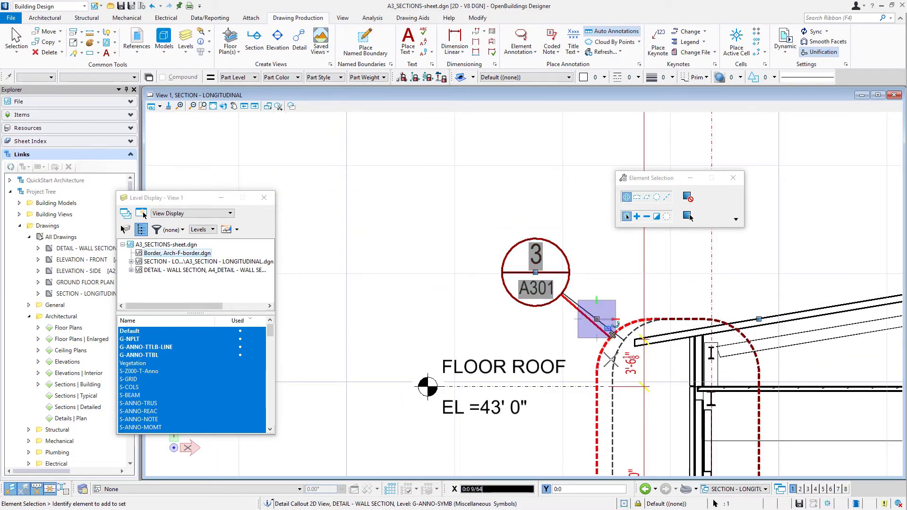
pyautogui.moveTo(605, 387)
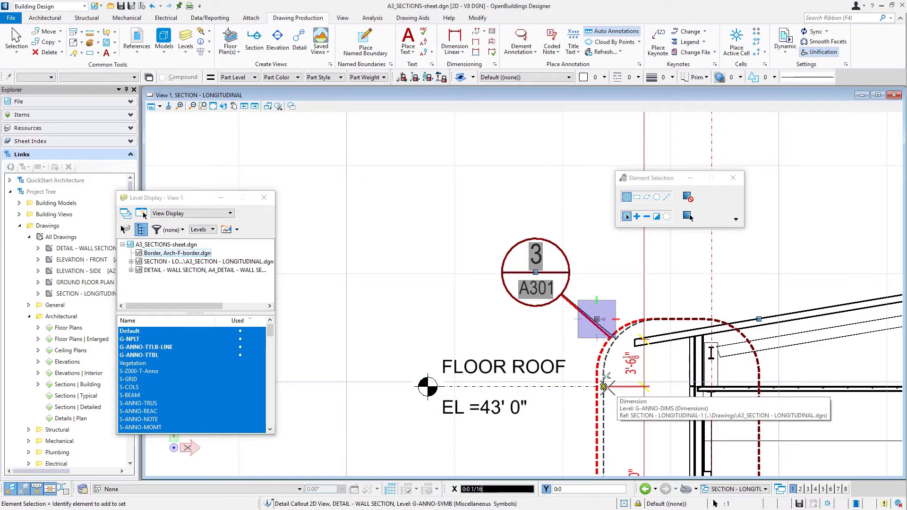
pyautogui.scroll(-3)
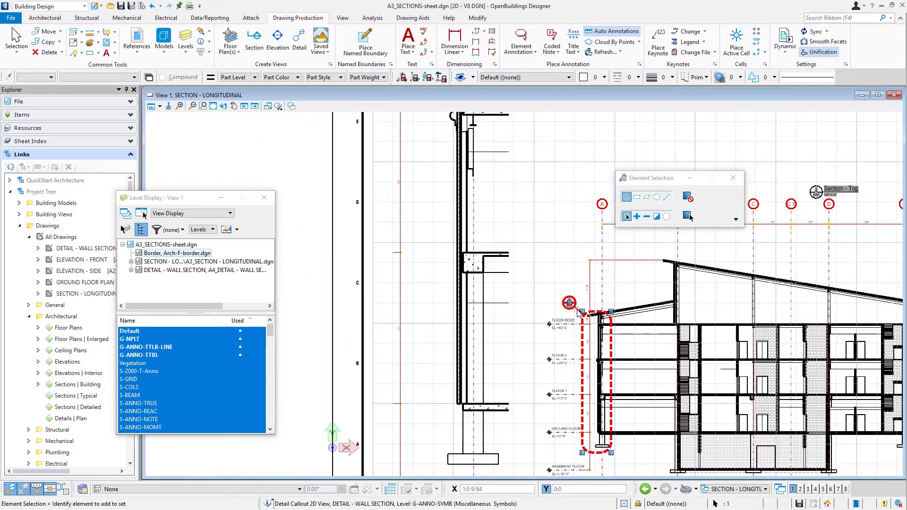
pyautogui.moveTo(393, 254)
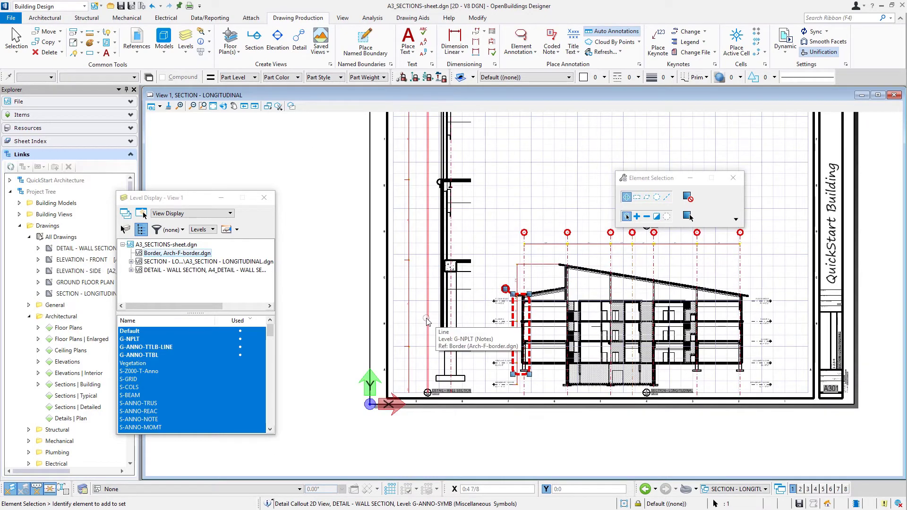
pyautogui.moveTo(446, 350)
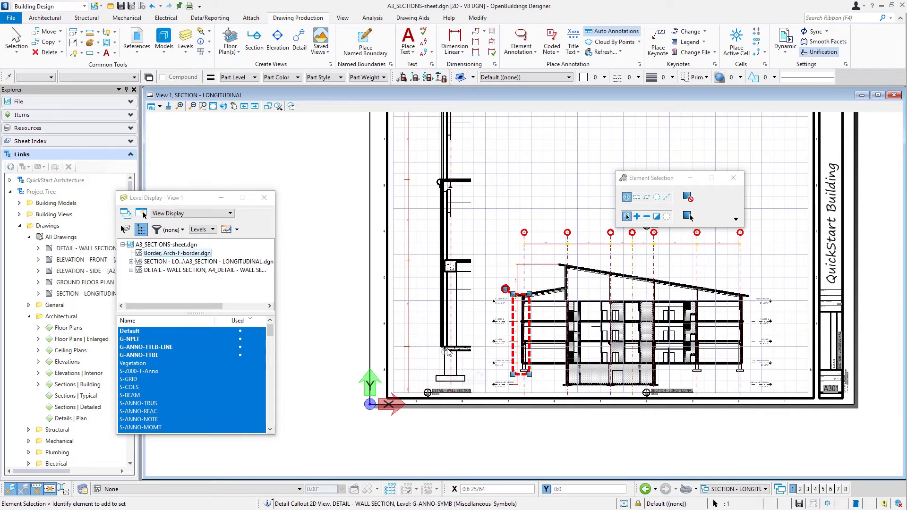
pyautogui.moveTo(443, 394)
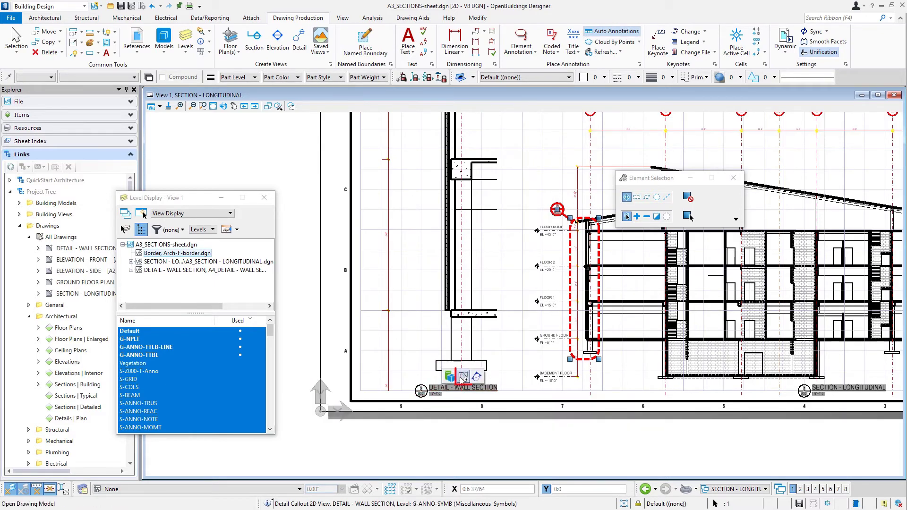
pyautogui.moveTo(464, 377)
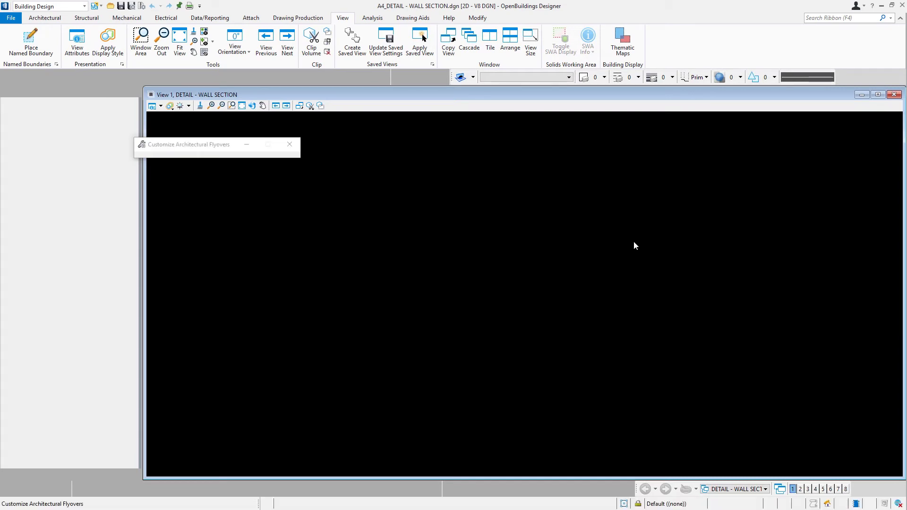
# Fit the wall-section detail drawing in view and show the Drawing Production tools
pyautogui.click(862, 94)
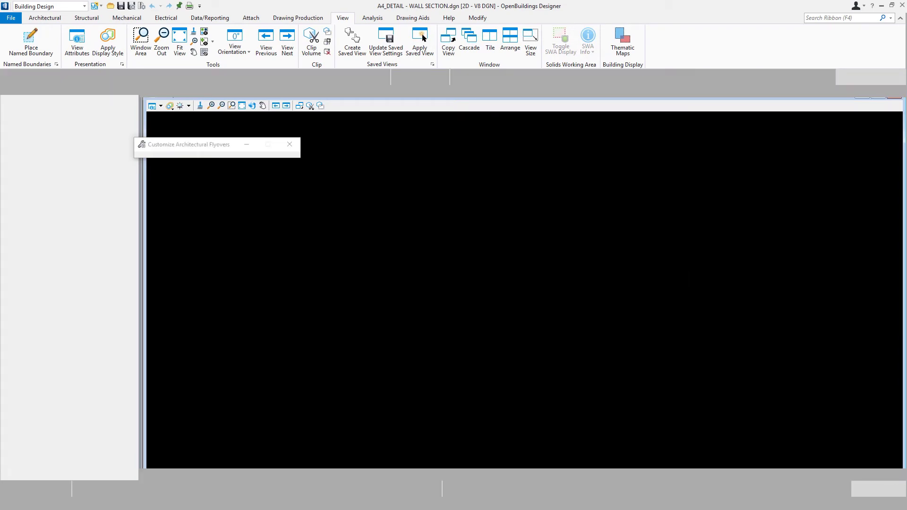
pyautogui.click(289, 144)
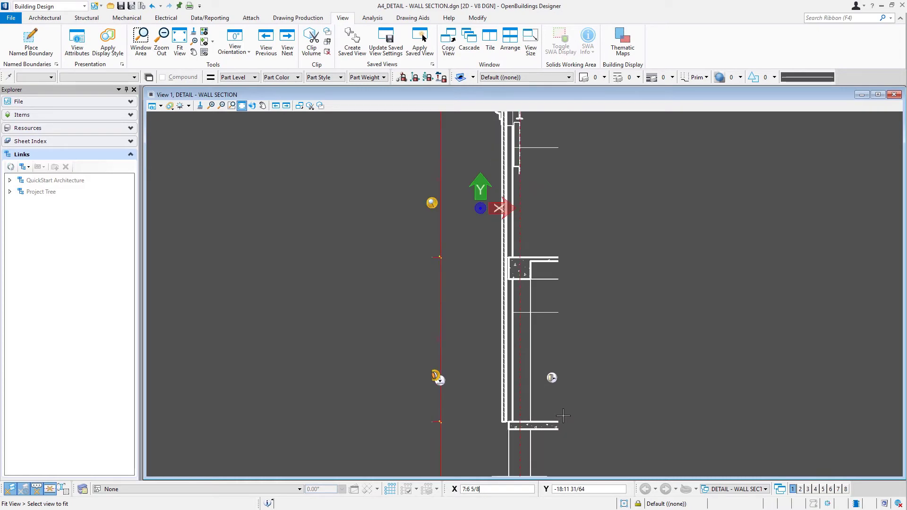
pyautogui.moveTo(561, 412)
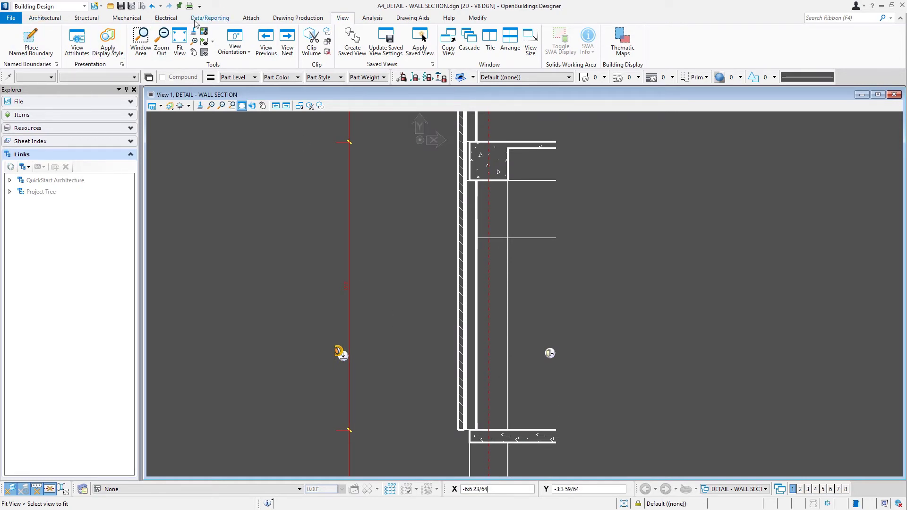
pyautogui.click(298, 17)
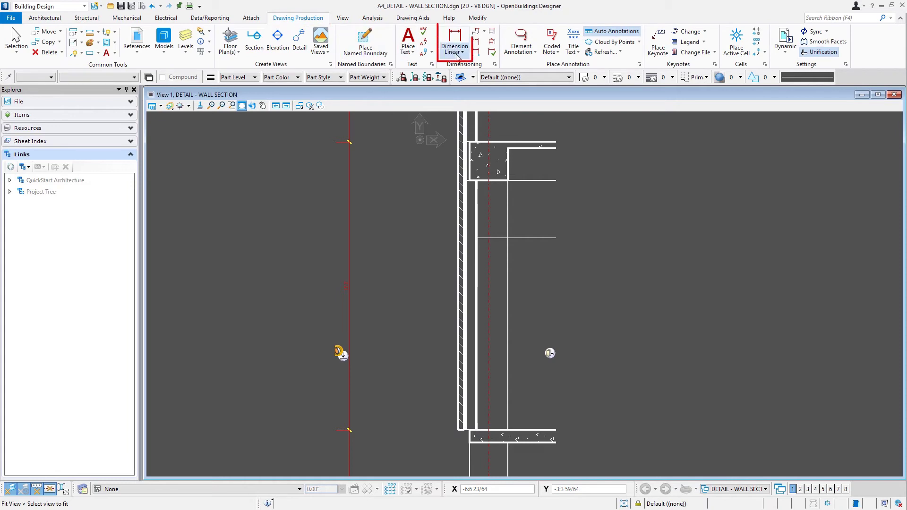
# Dimension floor levels along the wall with linear Example_Dimensions (ft/in) dimensions
pyautogui.click(455, 52)
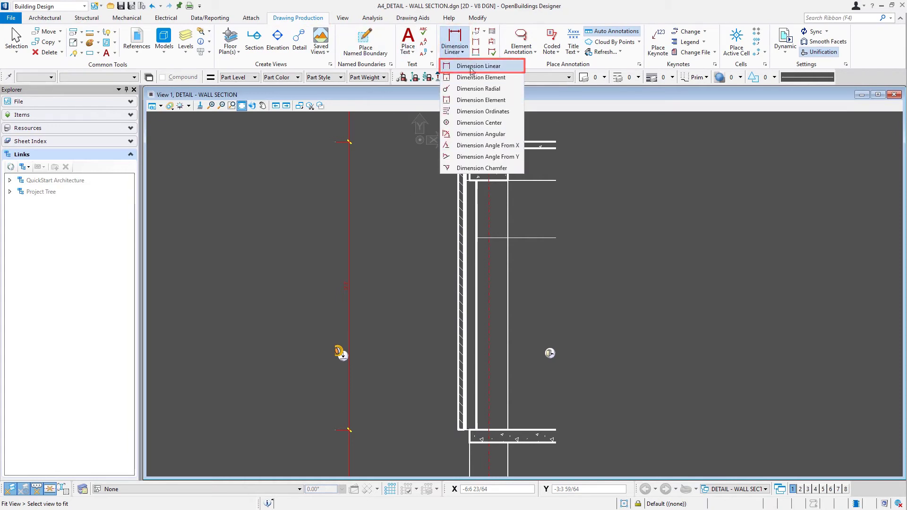
pyautogui.click(477, 65)
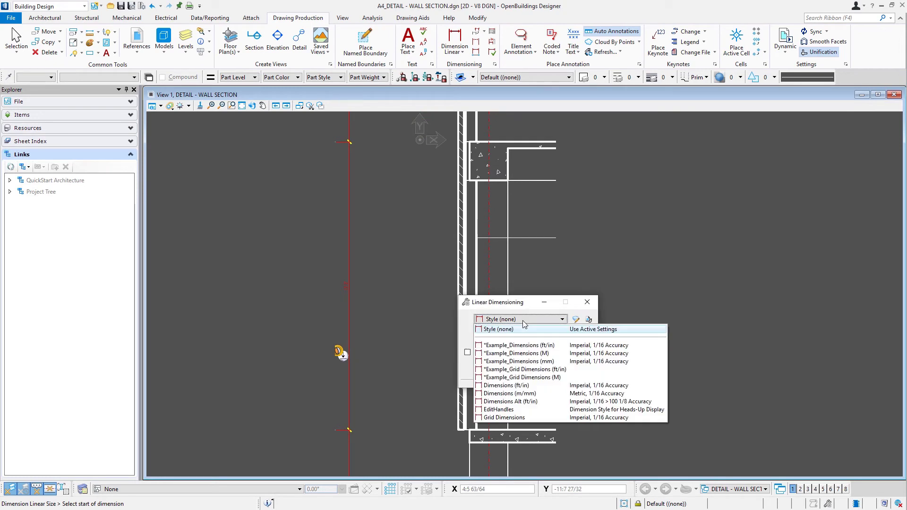
pyautogui.click(519, 345)
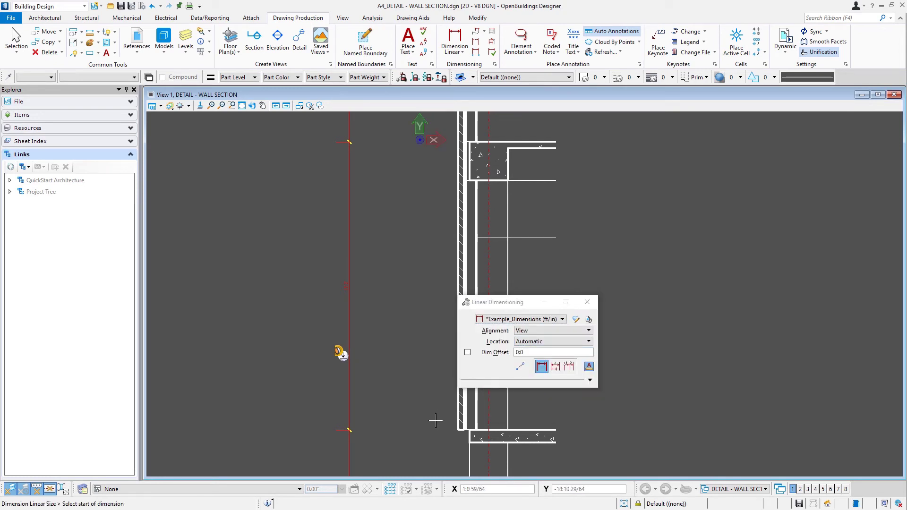
pyautogui.moveTo(454, 430)
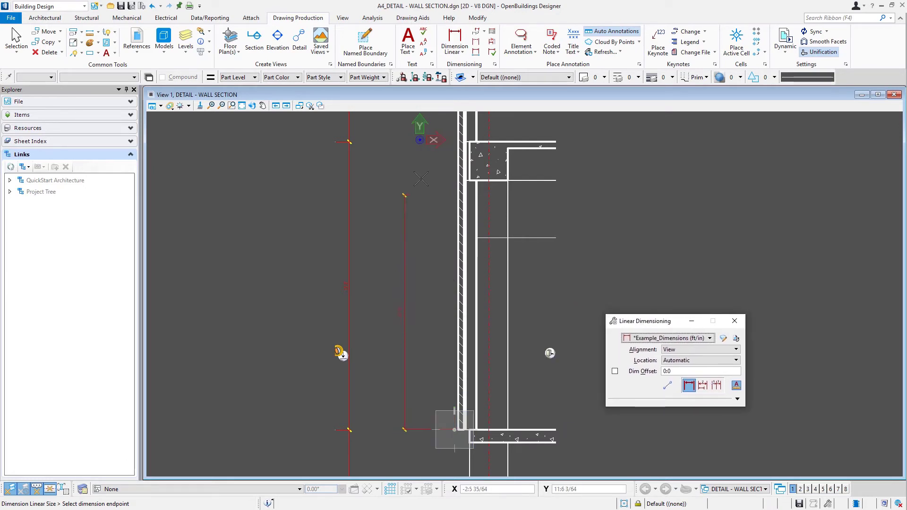
pyautogui.moveTo(472, 173)
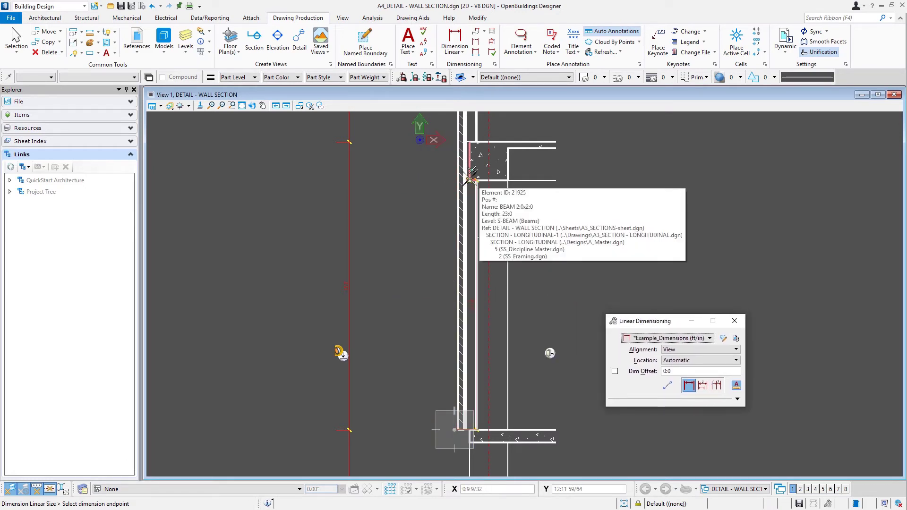
pyautogui.click(471, 179)
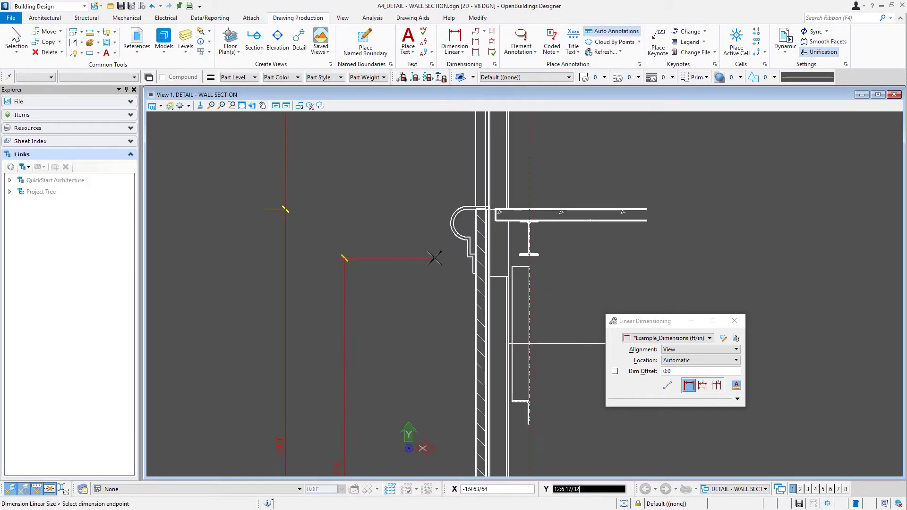
pyautogui.click(474, 273)
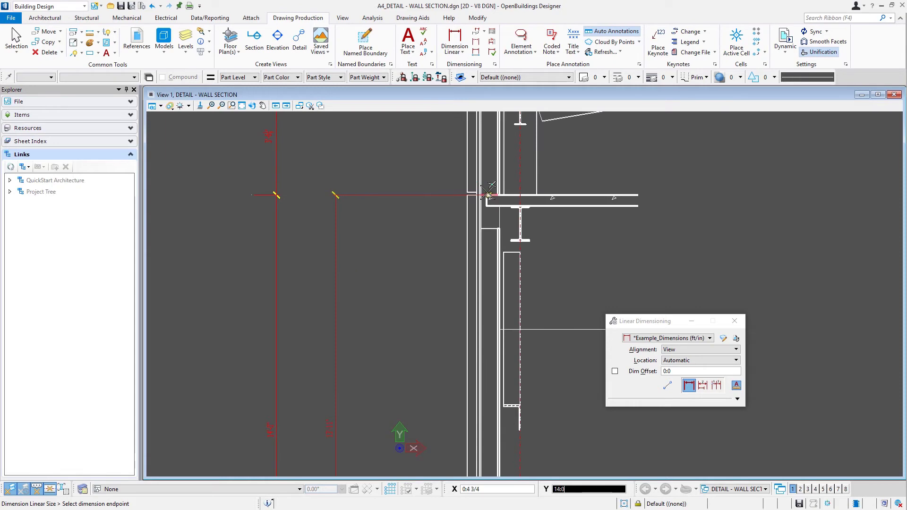
pyautogui.click(489, 194)
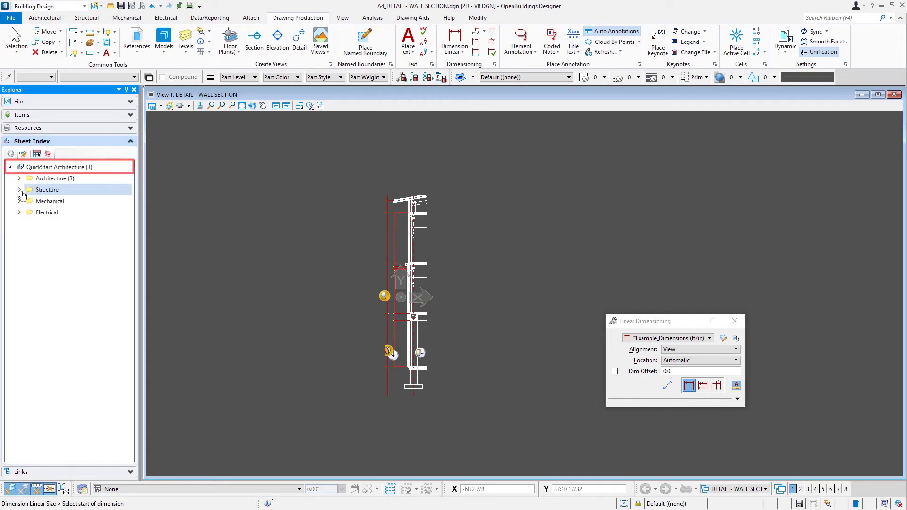
# Open the longitudinal section sheet under Architecture > A3_Sections and fit it in view
pyautogui.click(19, 178)
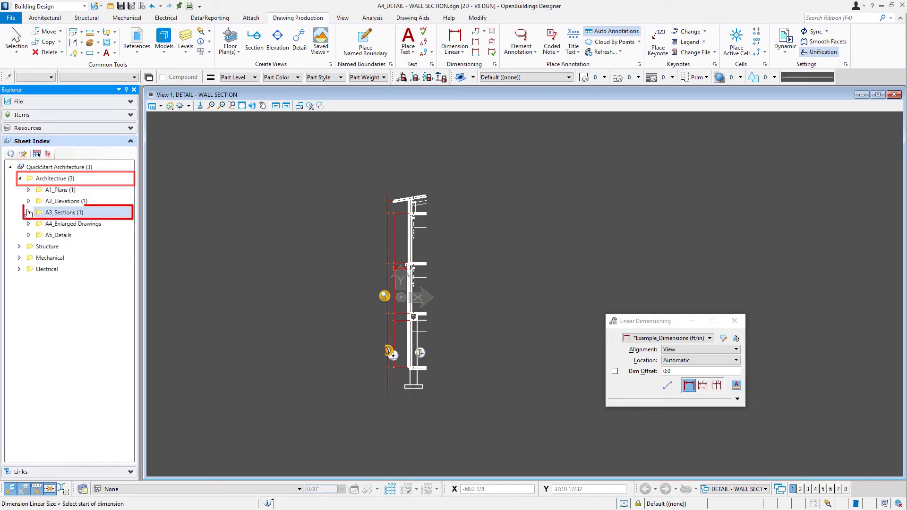
pyautogui.click(28, 212)
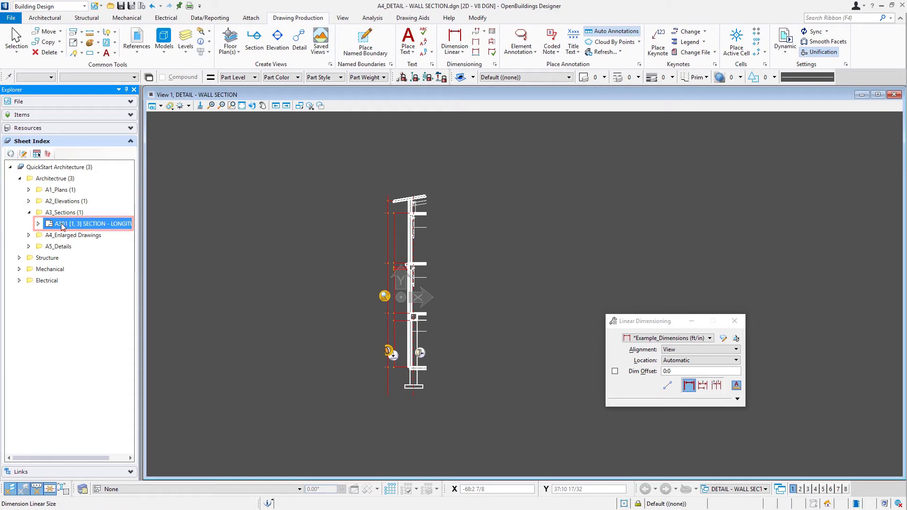
pyautogui.doubleClick(90, 224)
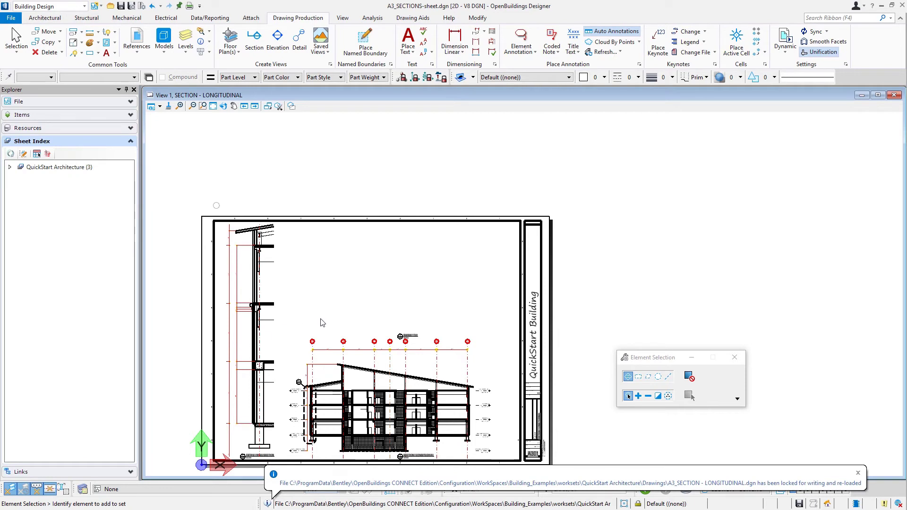
pyautogui.moveTo(326, 287)
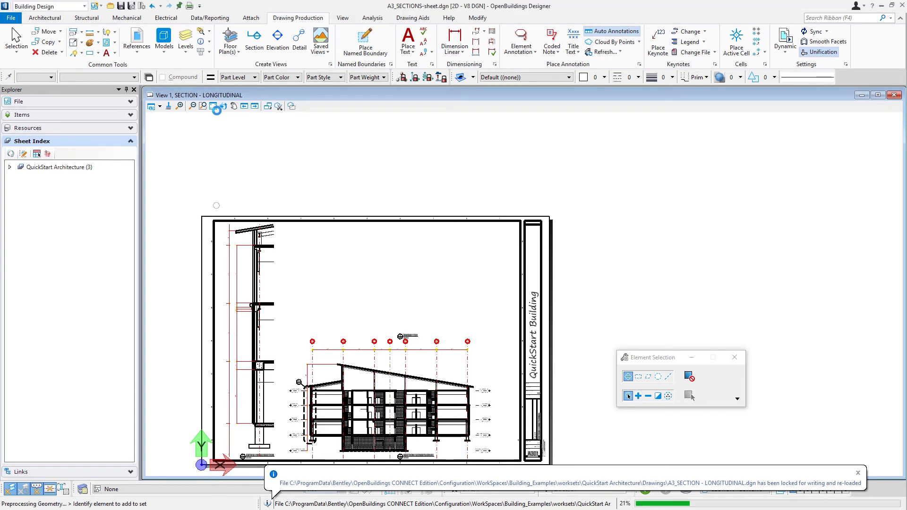
pyautogui.click(214, 106)
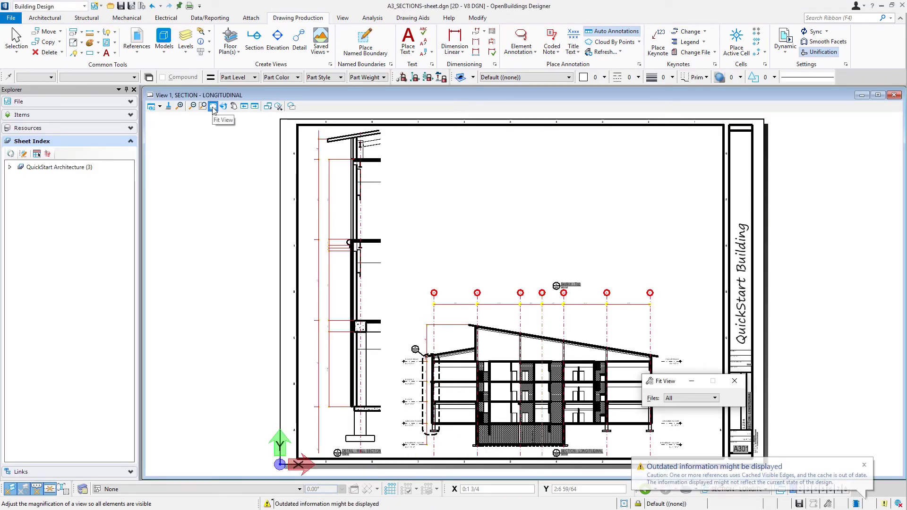
pyautogui.click(213, 106)
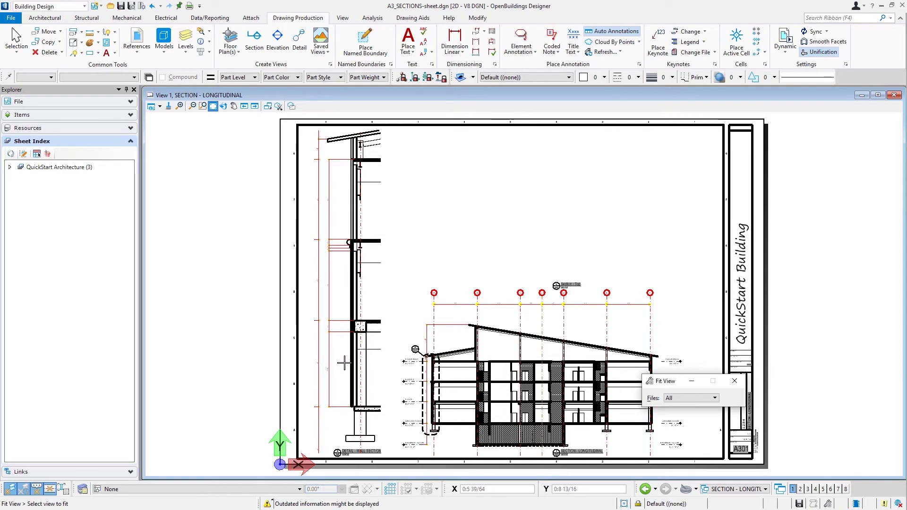
pyautogui.moveTo(344, 363)
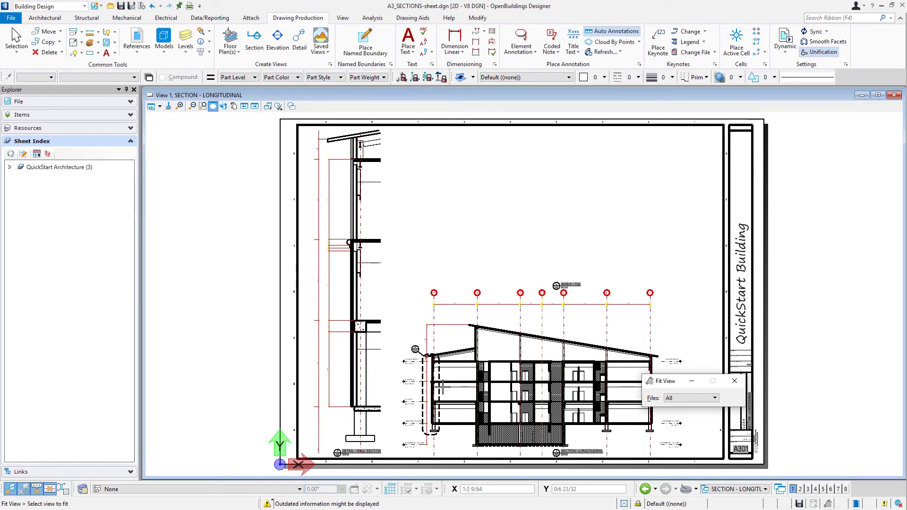
pyautogui.moveTo(343, 329)
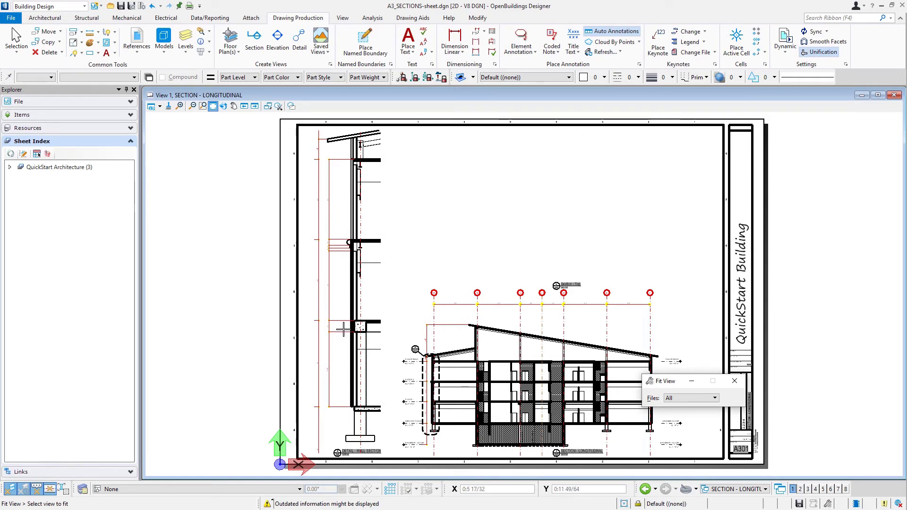
pyautogui.moveTo(338, 329)
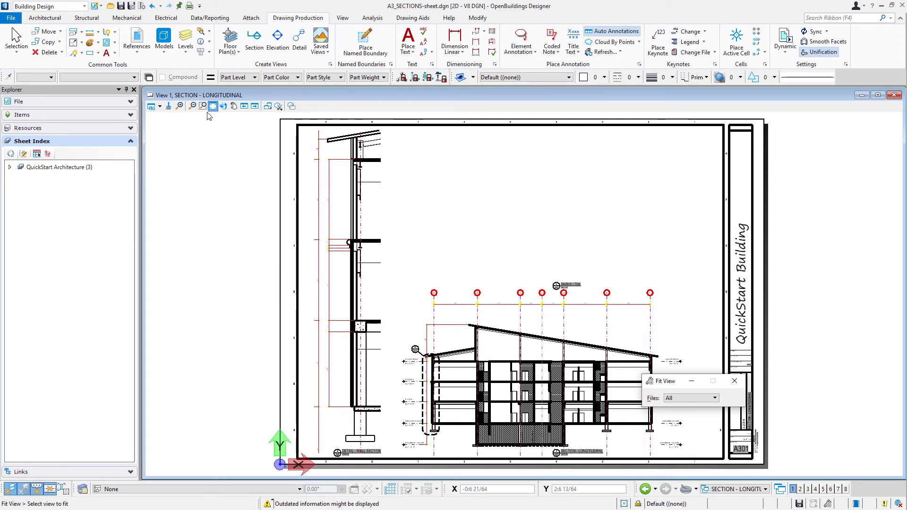
pyautogui.moveTo(202, 106)
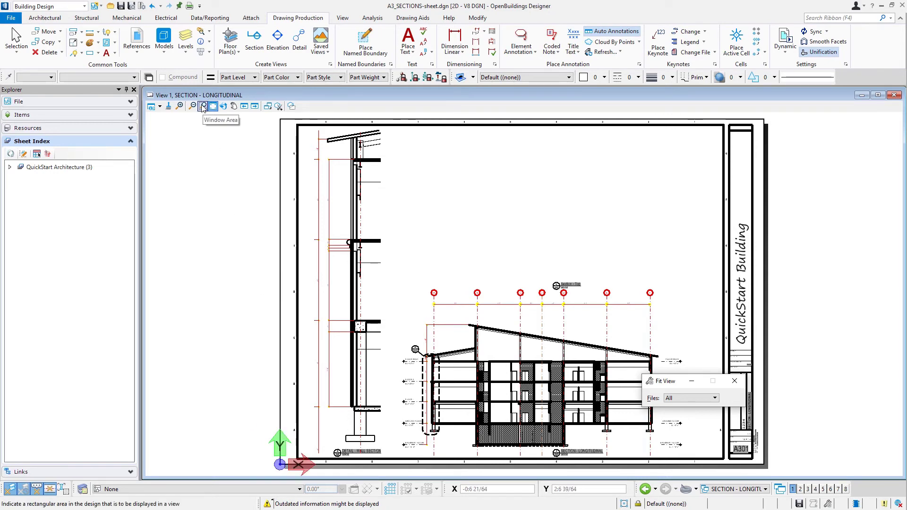
# Open the A1_Plans ground floor plan sheet from QuickStart Architecture and zoom in
pyautogui.click(212, 106)
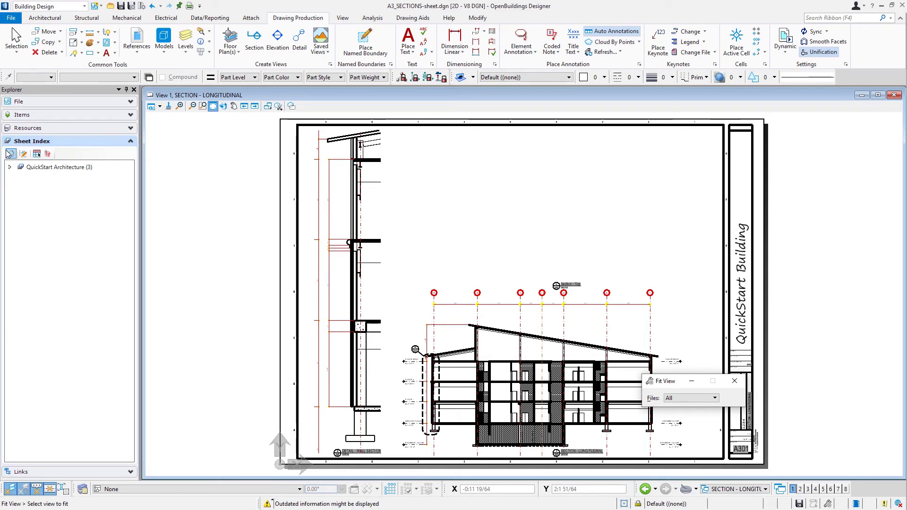
pyautogui.click(57, 167)
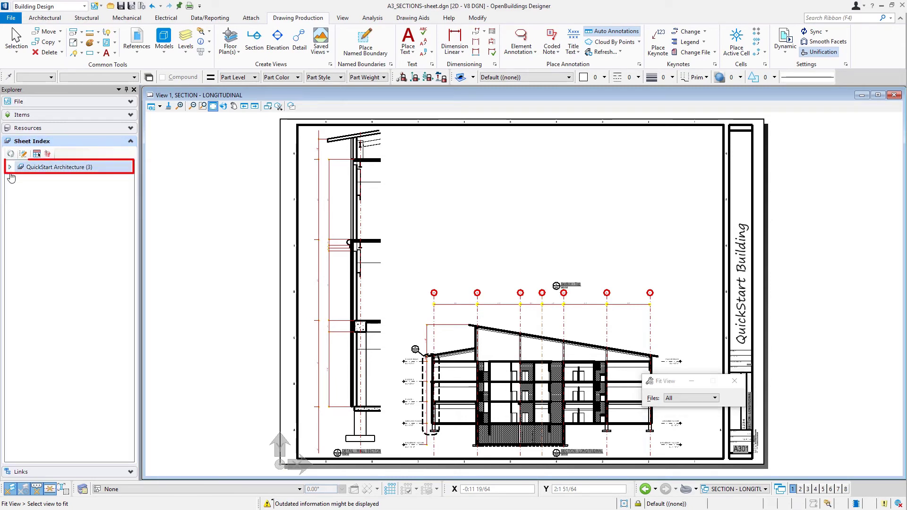
pyautogui.click(9, 167)
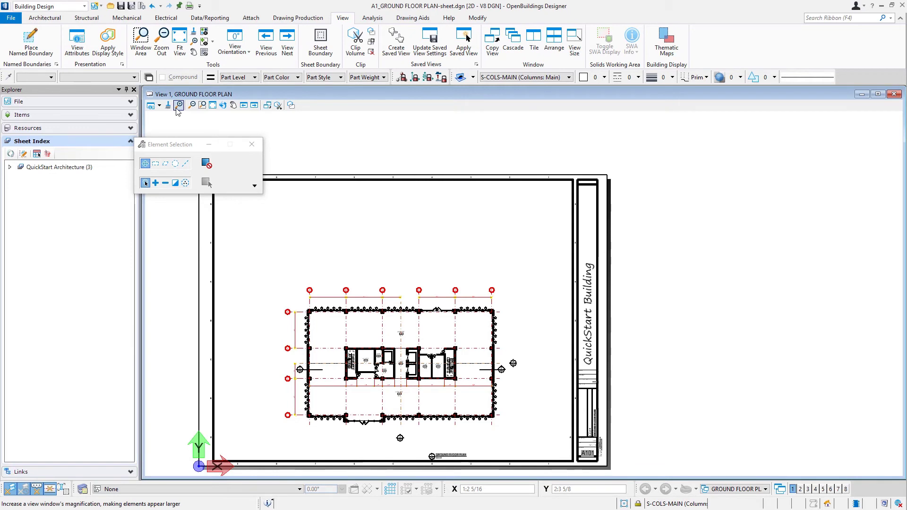
pyautogui.click(44, 18)
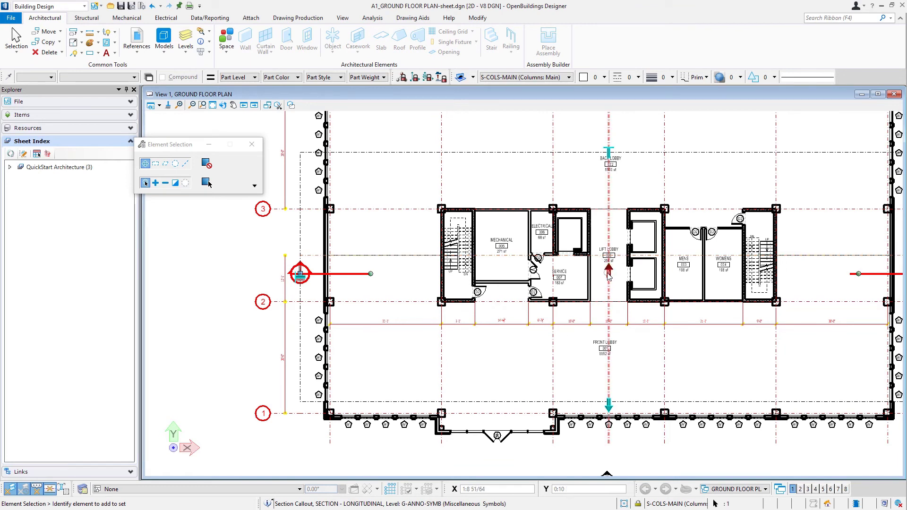
pyautogui.moveTo(609, 276)
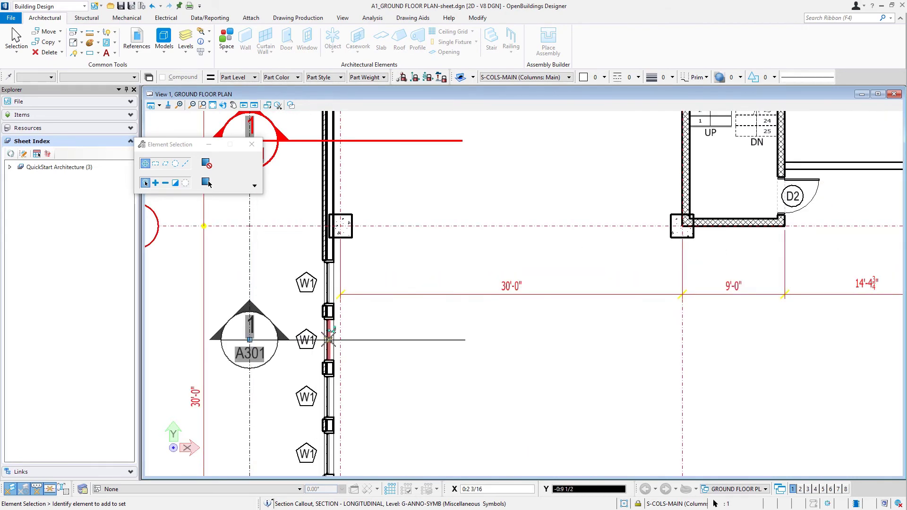
pyautogui.moveTo(330, 338)
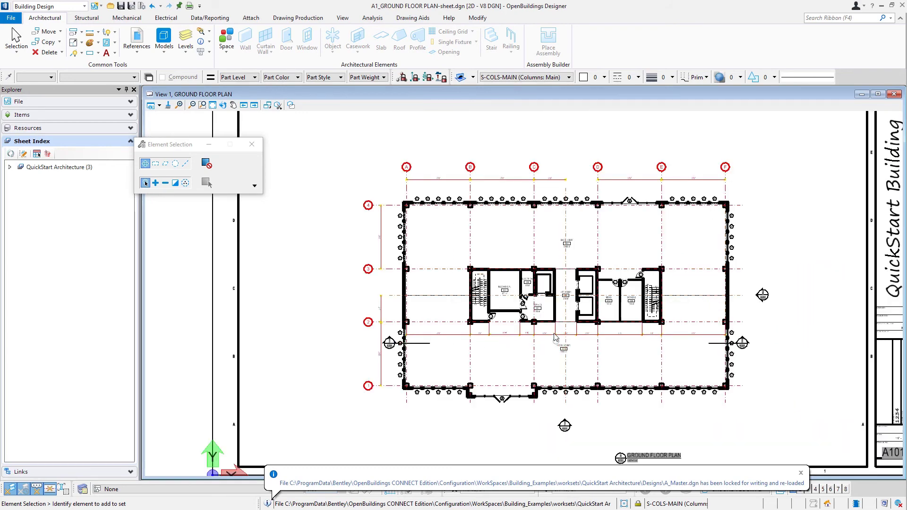
pyautogui.moveTo(618, 374)
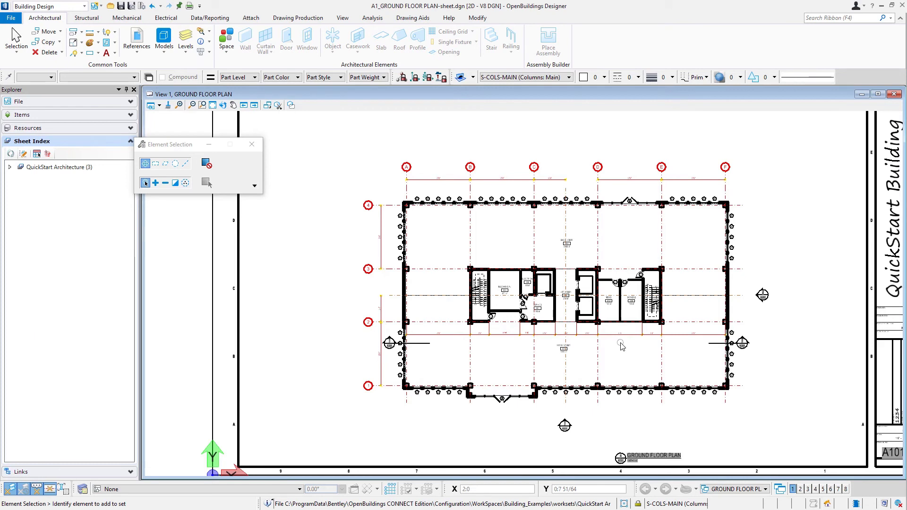
pyautogui.moveTo(438, 347)
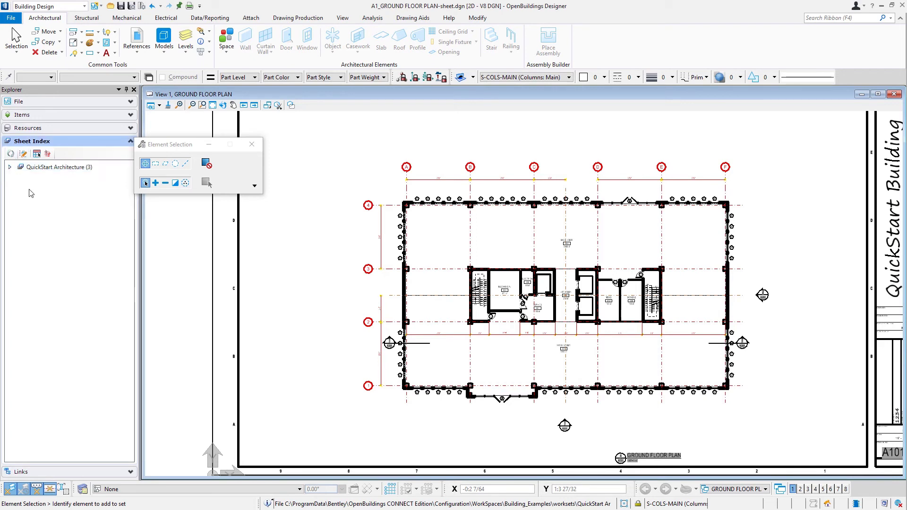
# Reposition the 1 / A301 longitudinal section callout line below the core
pyautogui.click(23, 154)
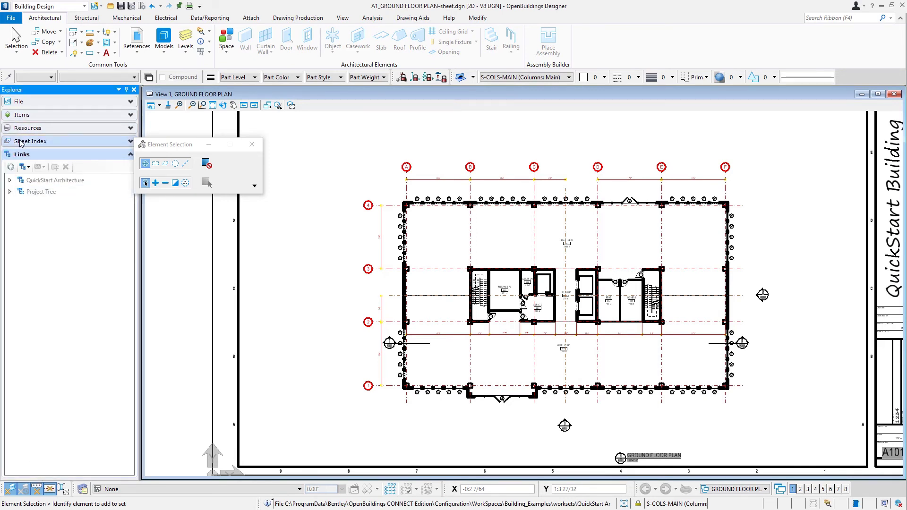
# Open the A3_Sections sheet from the Sheet Index and fit the whole sheet in view
pyautogui.click(32, 141)
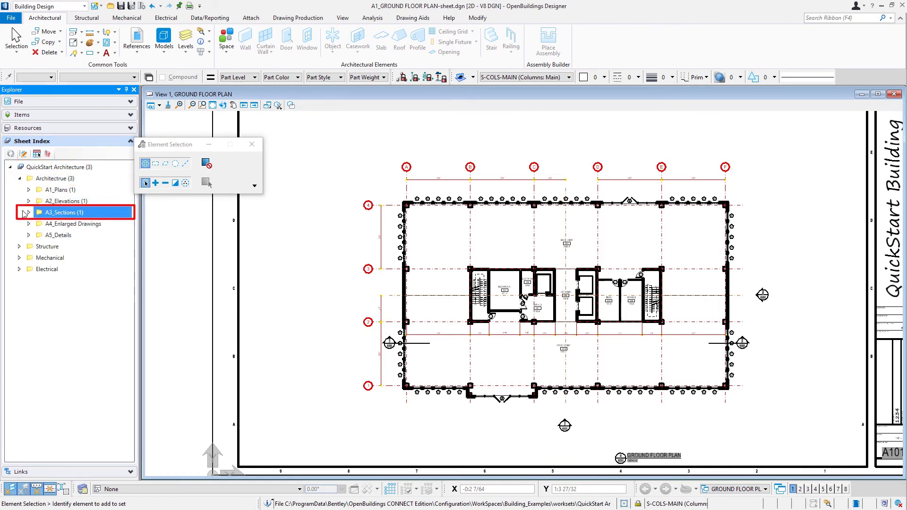
pyautogui.click(28, 212)
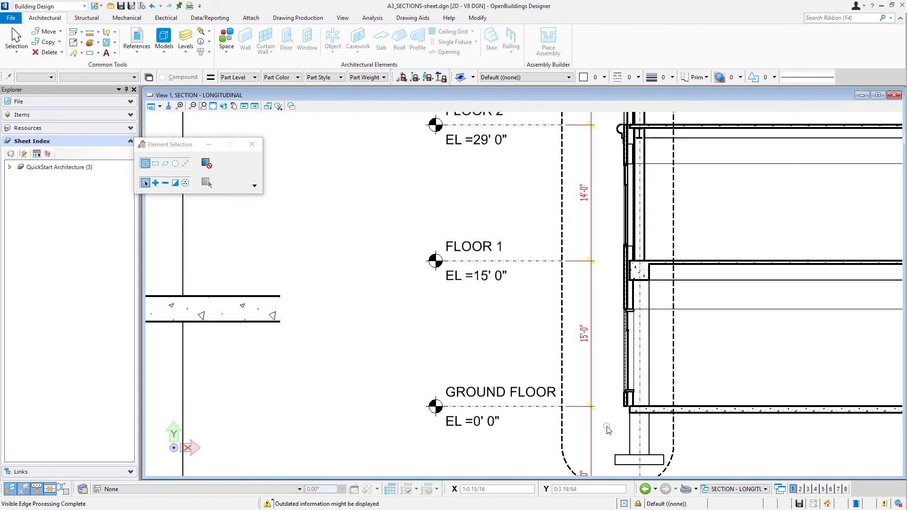
pyautogui.scroll(3)
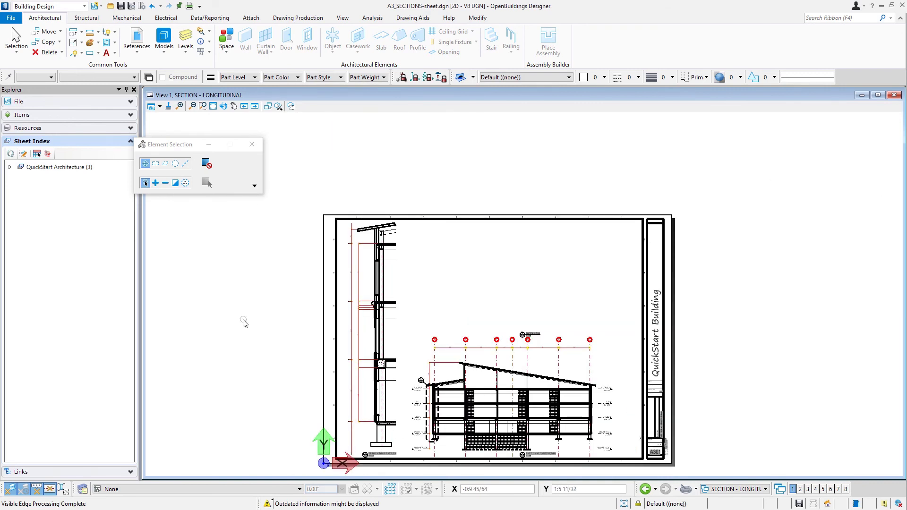
pyautogui.moveTo(243, 329)
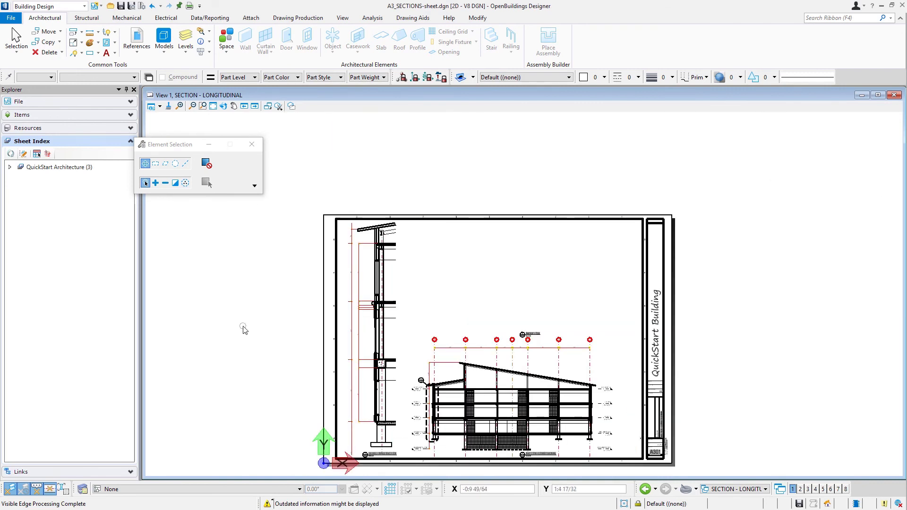
pyautogui.moveTo(214, 106)
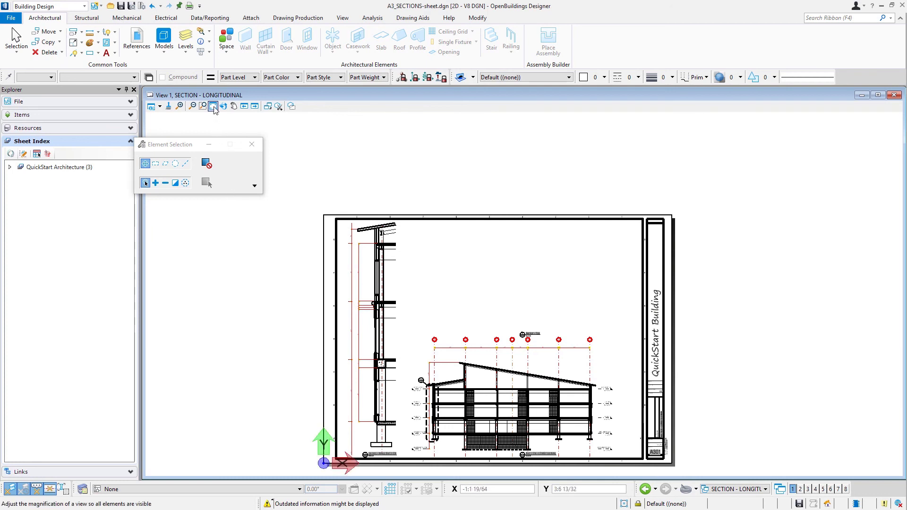
pyautogui.click(213, 106)
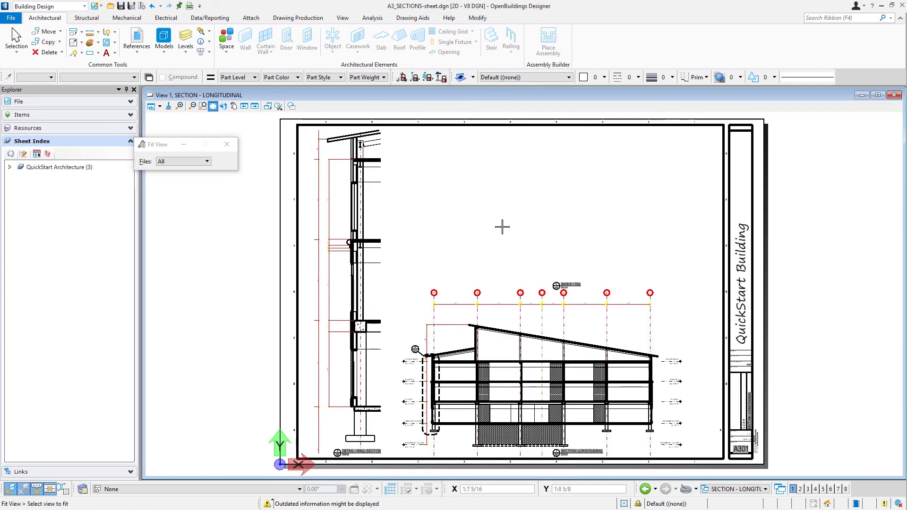